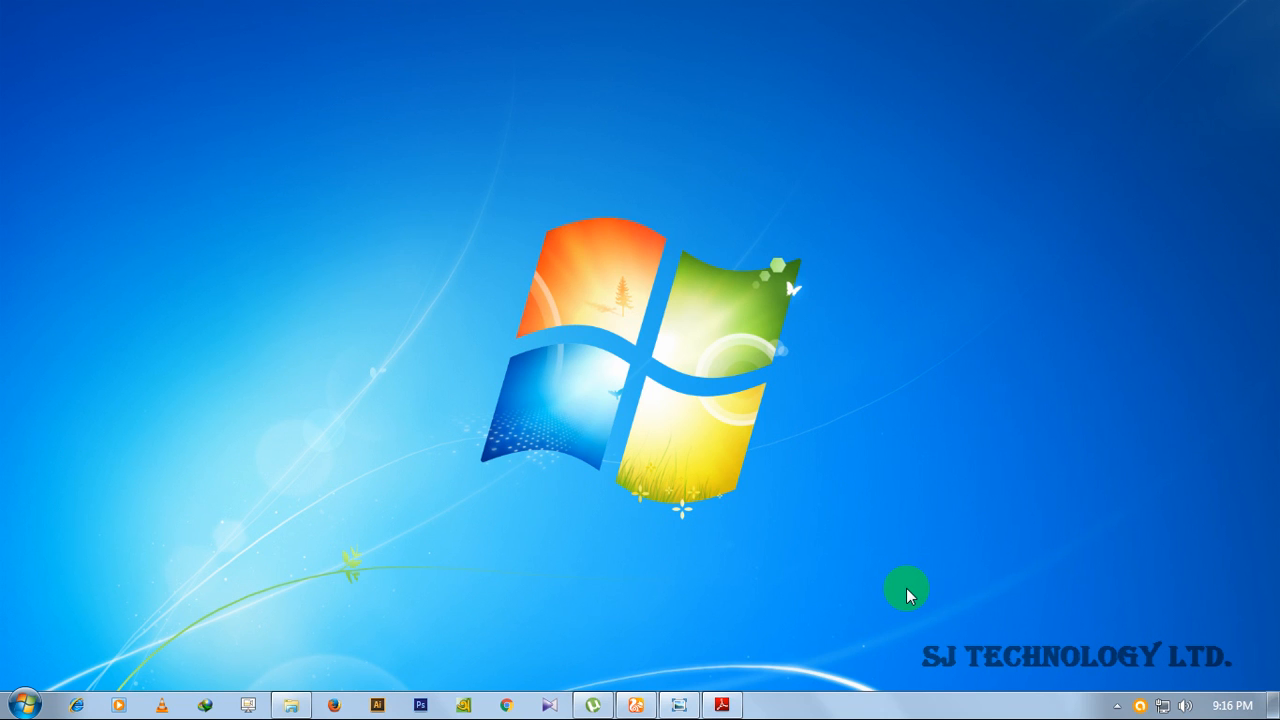
mouse_move(750, 685)
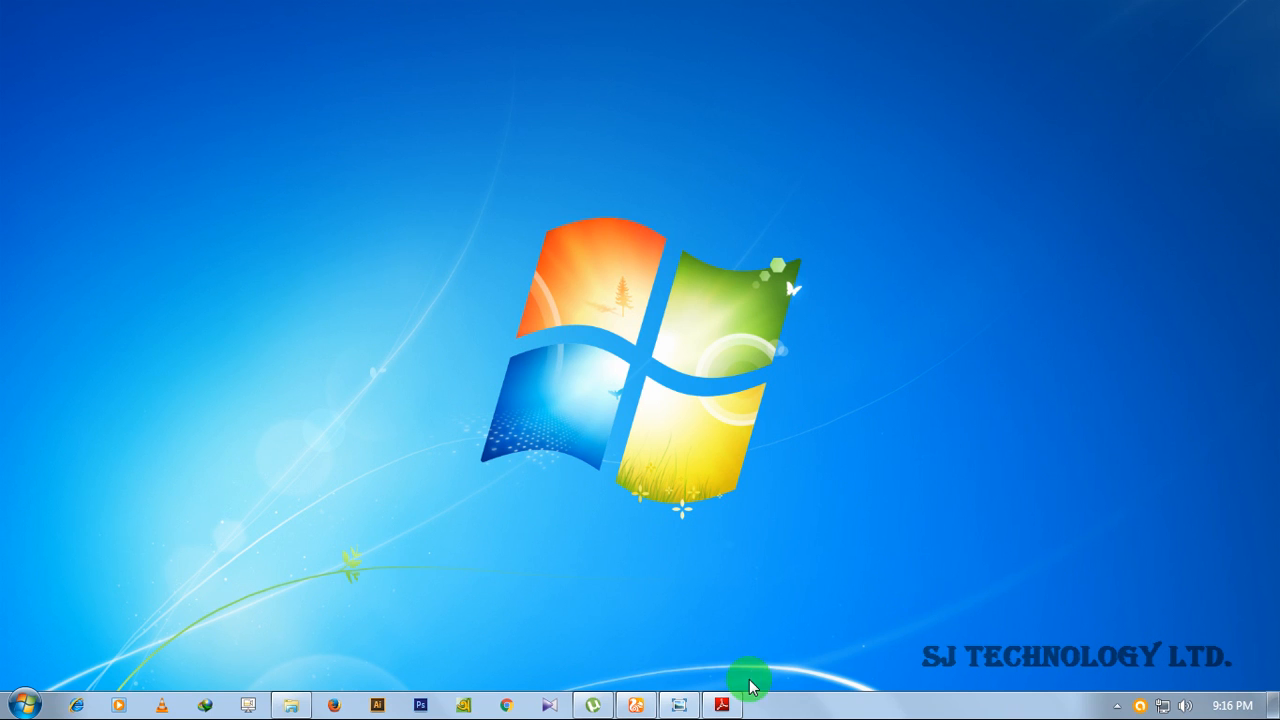
mouse_move(375, 540)
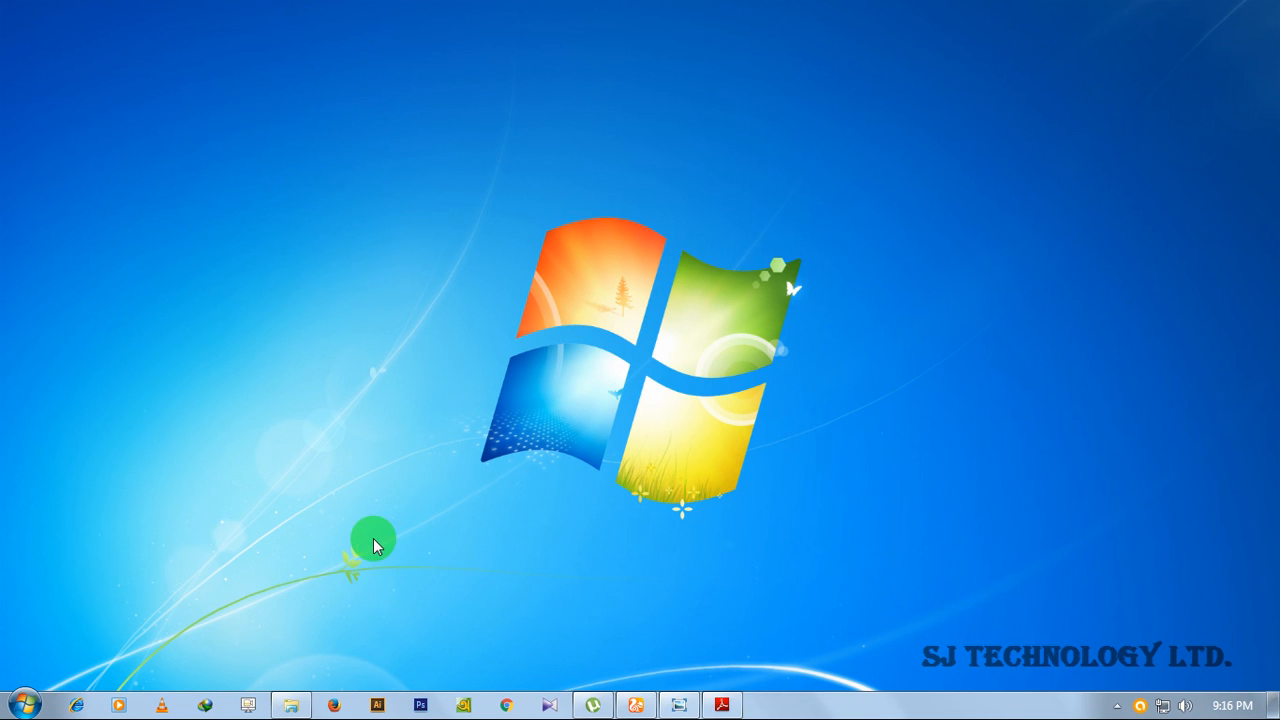
mouse_move(640, 583)
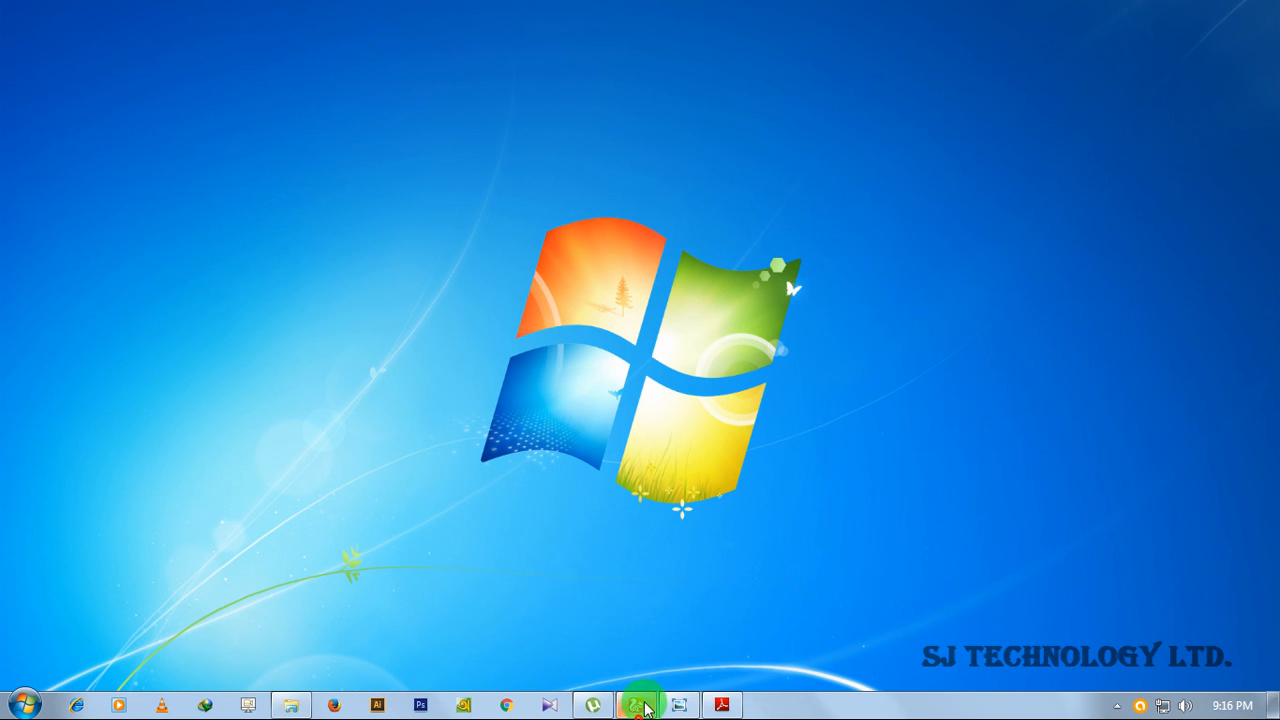
Bring up UC Browser on 1001freefonts.com and scroll the featured list to Billy Argel Font
click(633, 705)
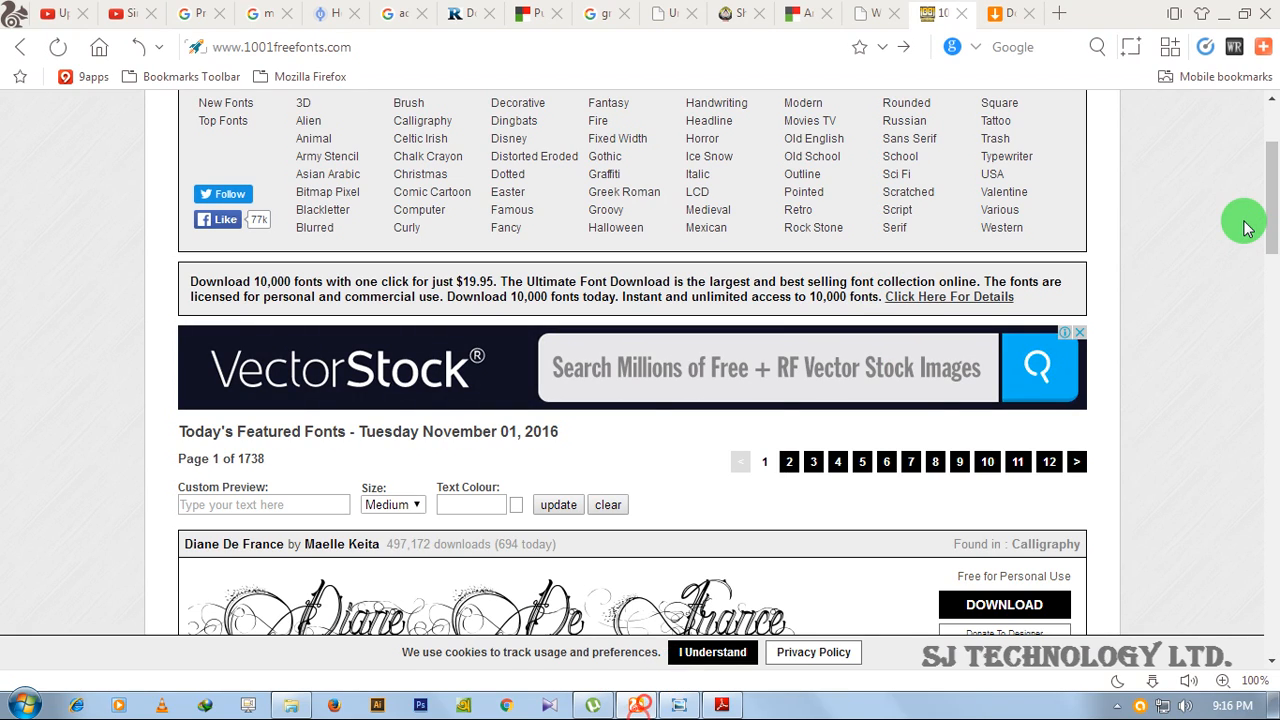
mouse_move(1168, 175)
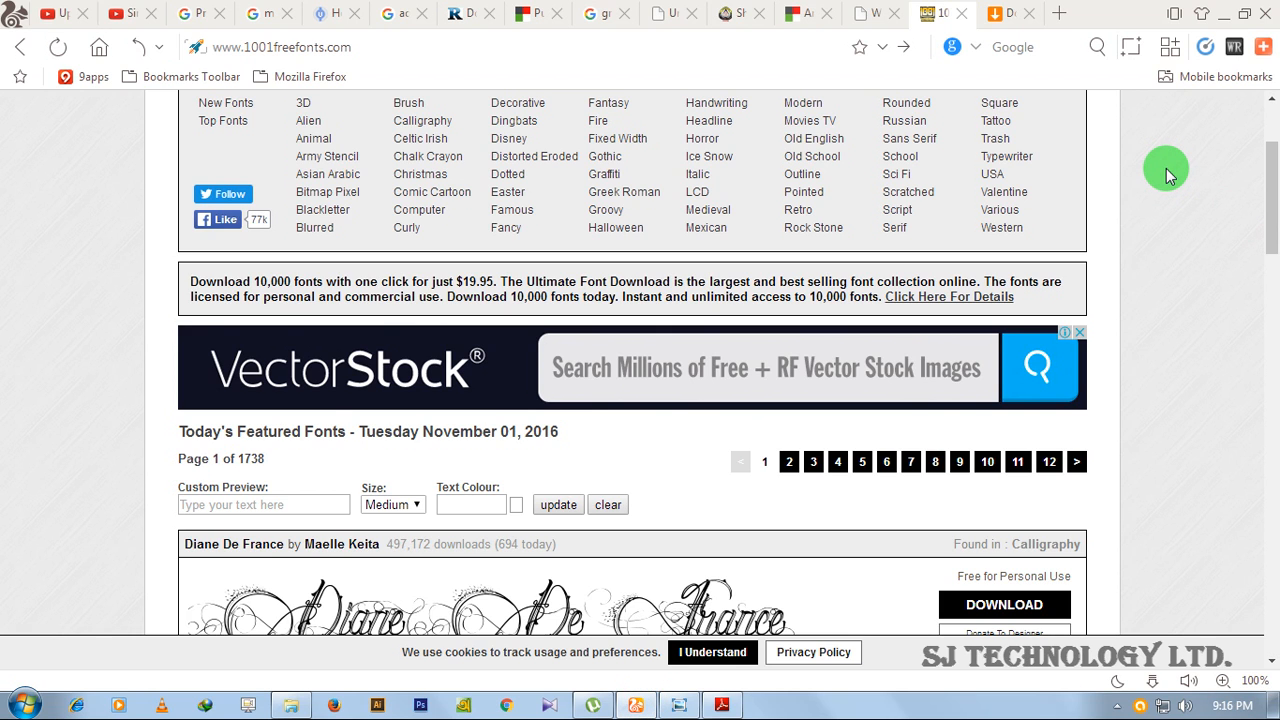
mouse_move(1180, 238)
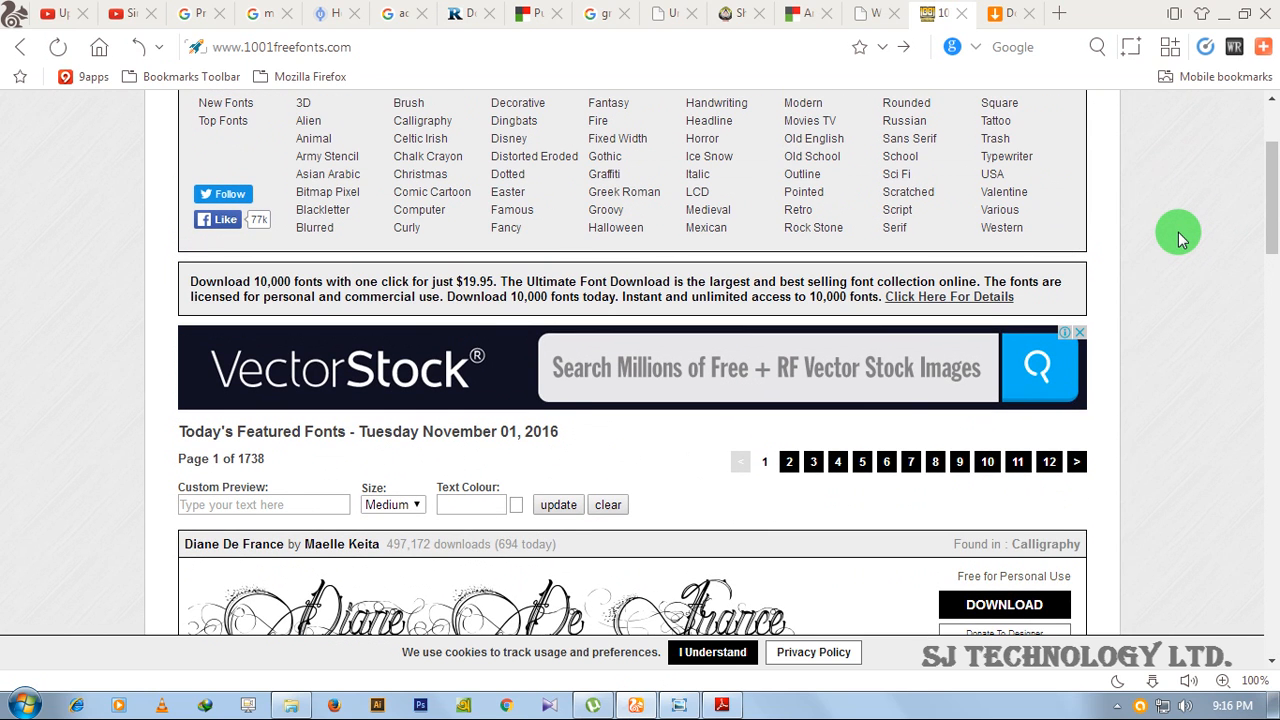
mouse_move(1155, 231)
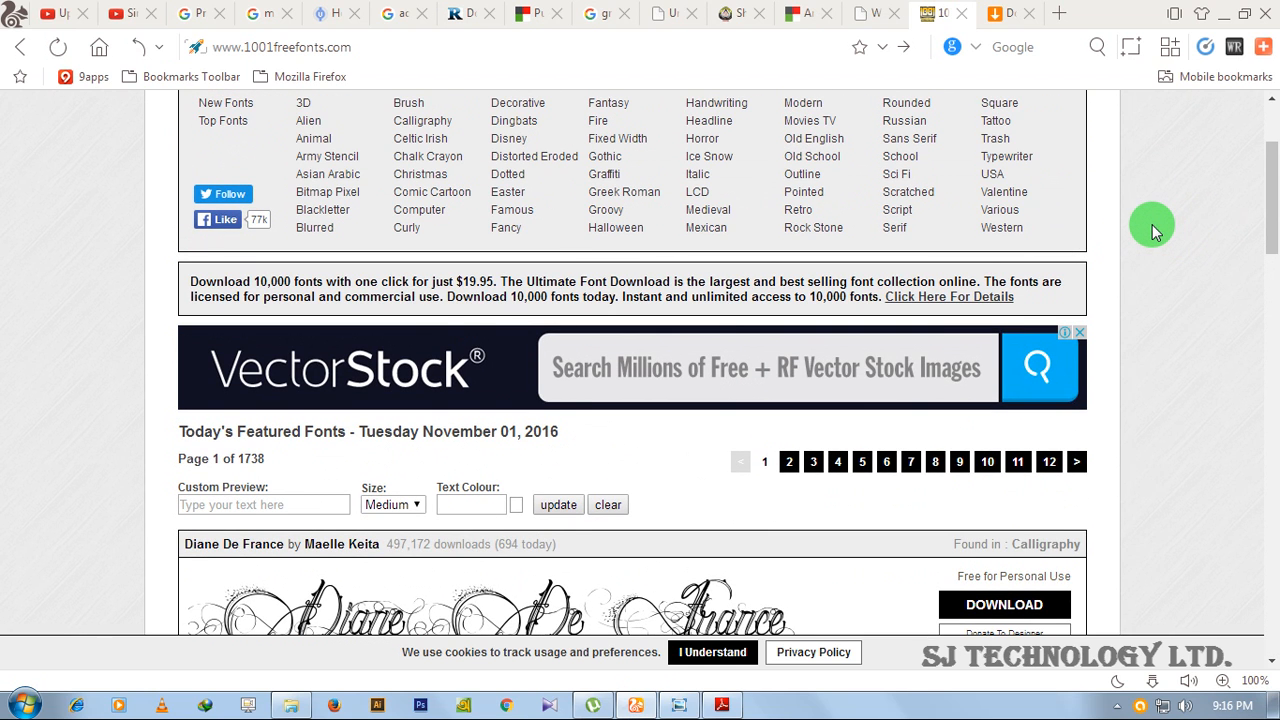
scroll(down, 3)
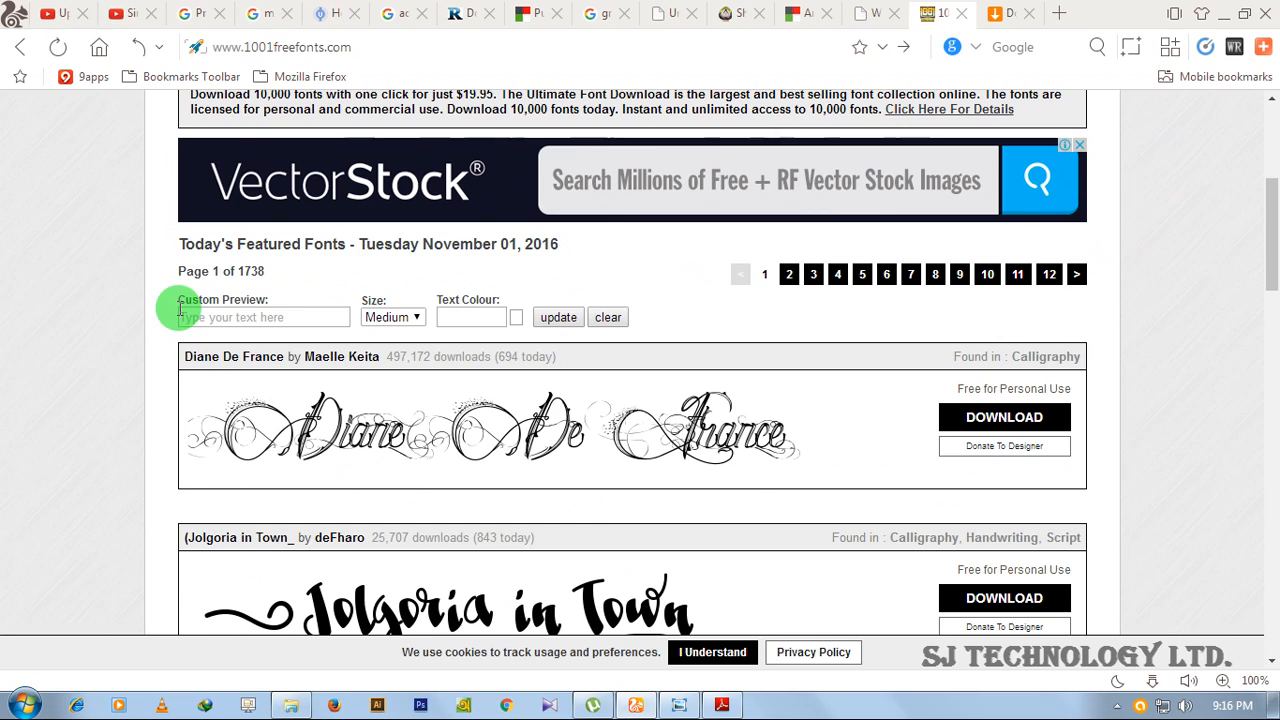
mouse_move(43, 210)
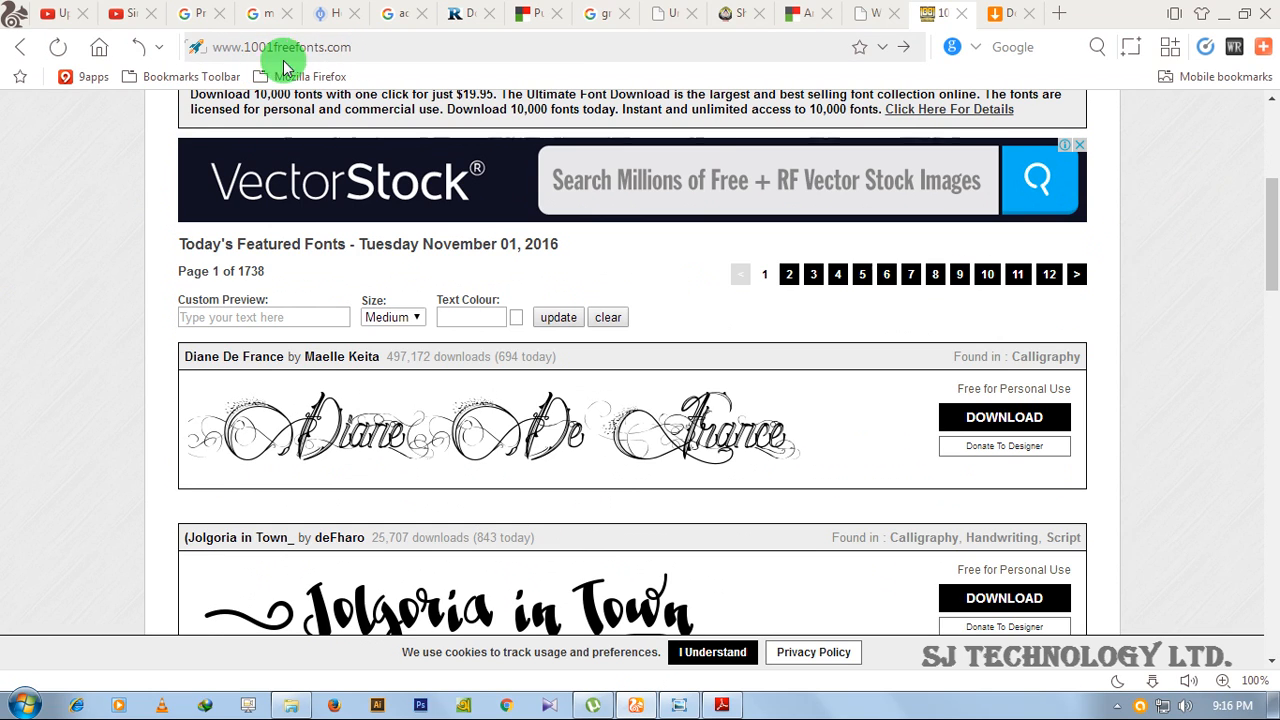
mouse_move(570, 258)
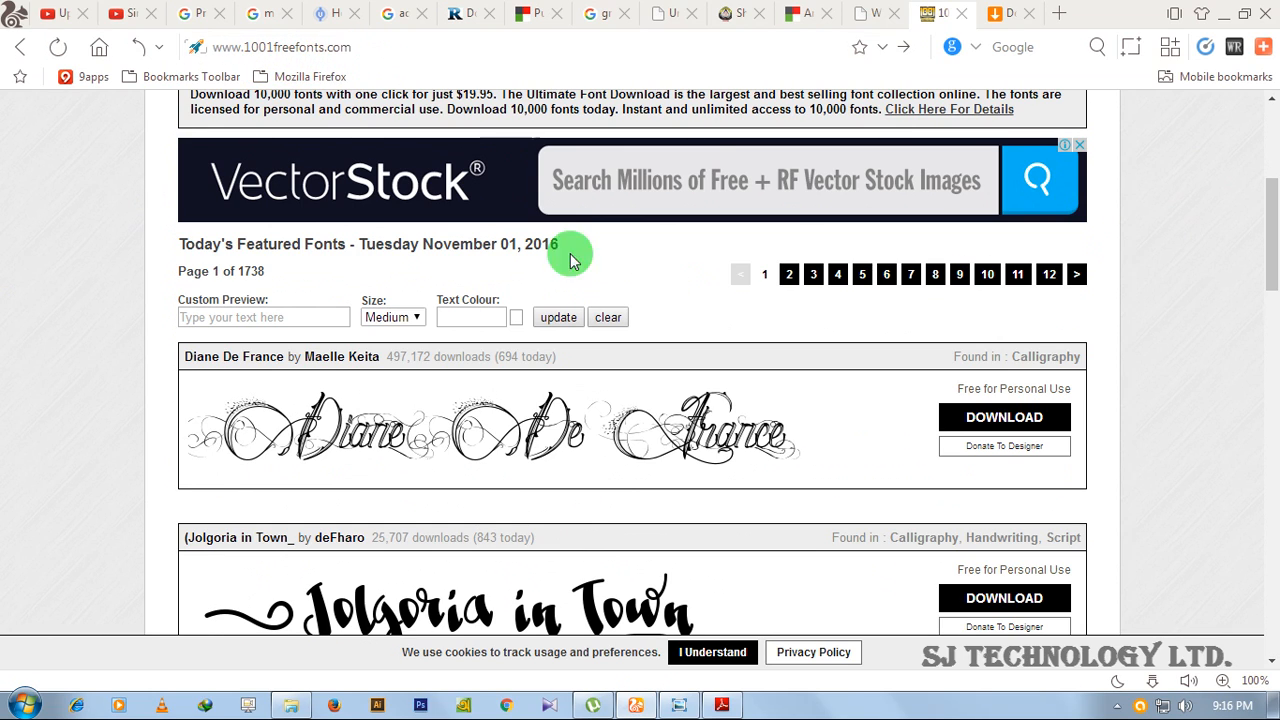
scroll(down, 3)
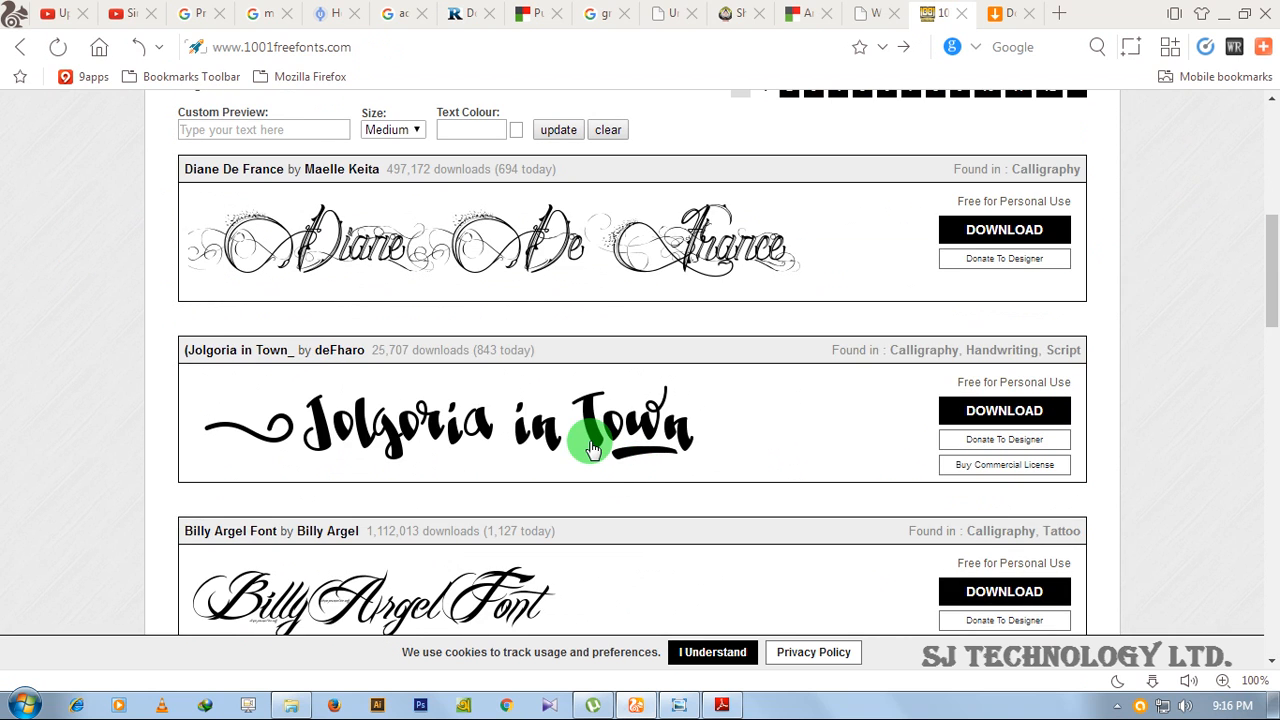
scroll(down, 3)
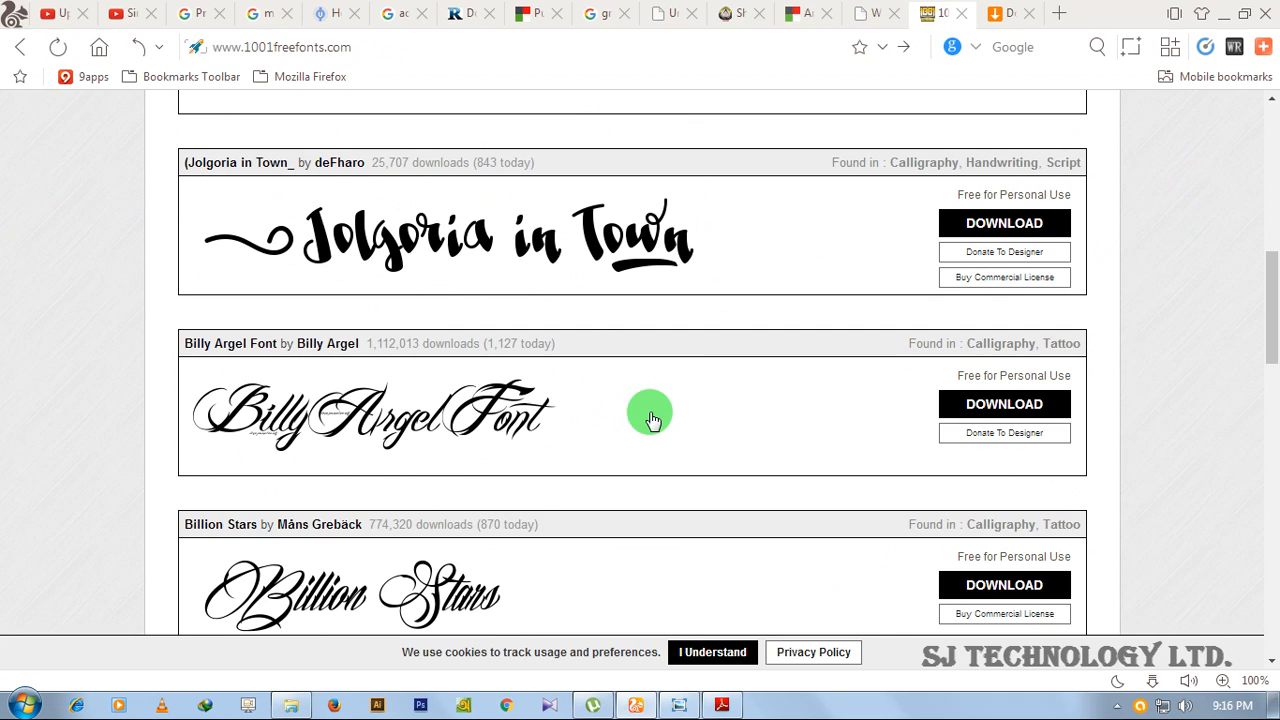
mouse_move(505, 453)
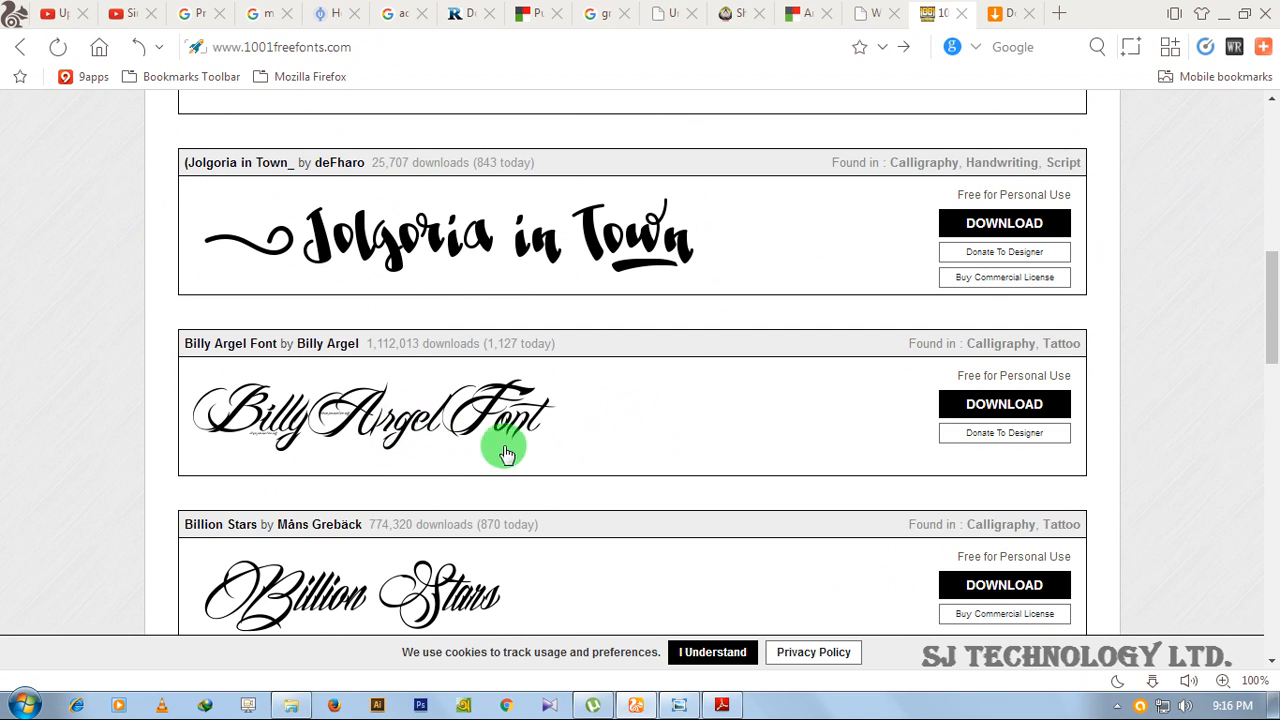
mouse_move(860, 440)
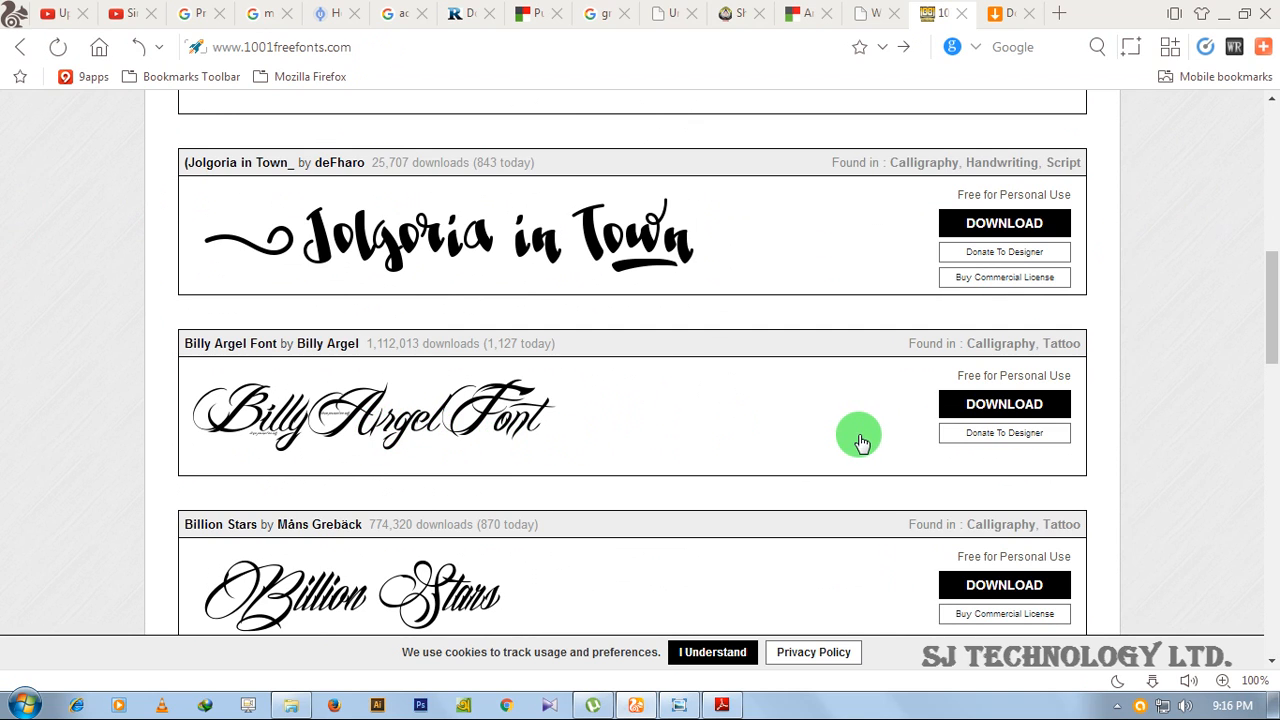
mouse_move(835, 436)
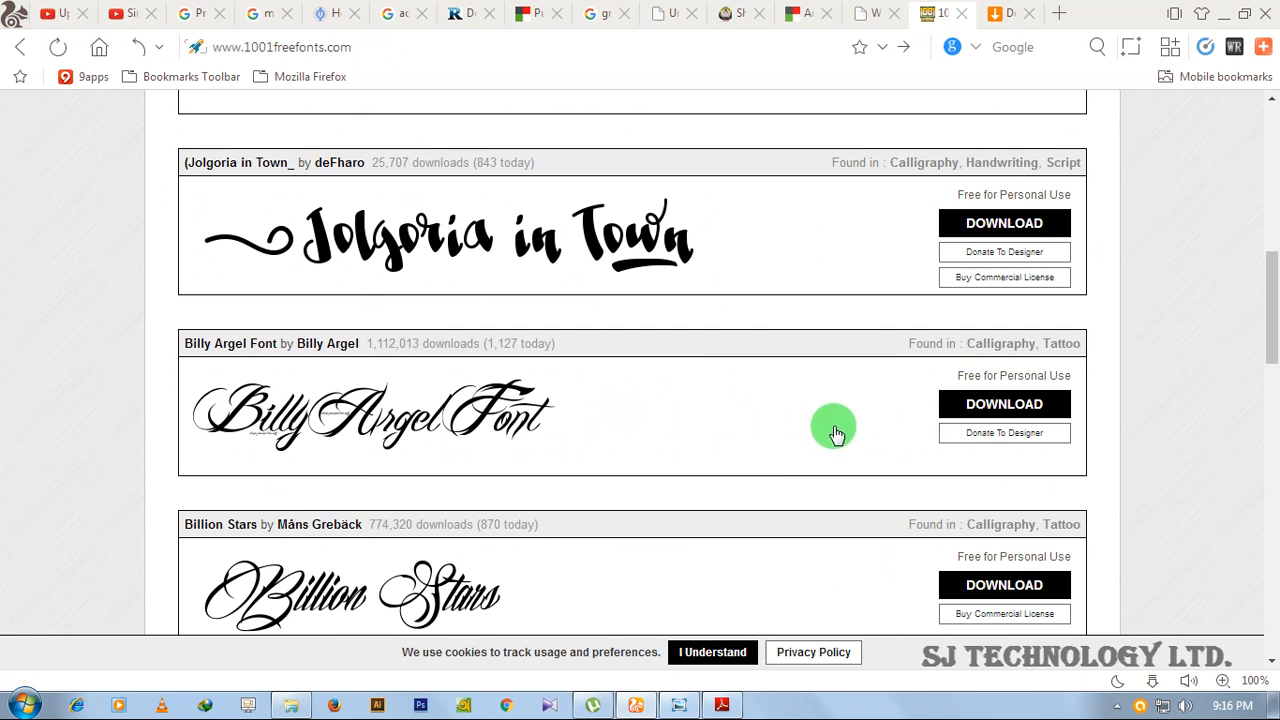
Download billy_argel_font.zip via Local download, saving it to the Desktop
click(1004, 404)
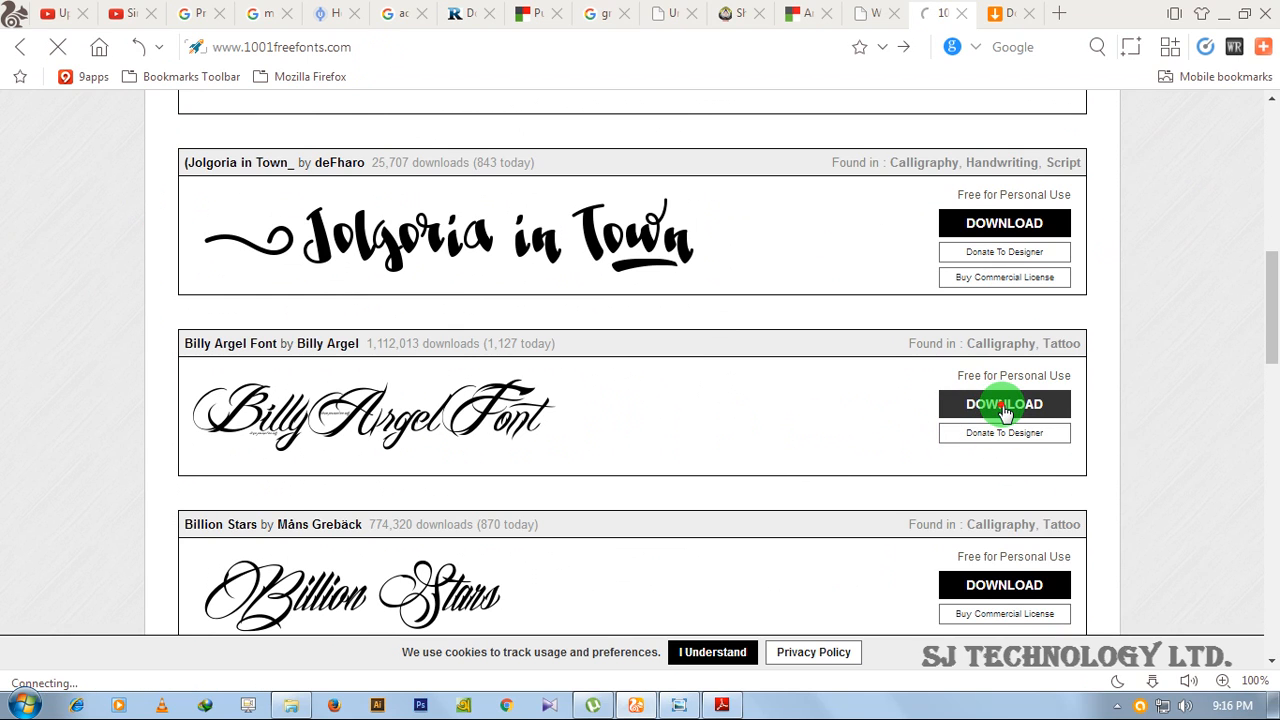
click(1004, 404)
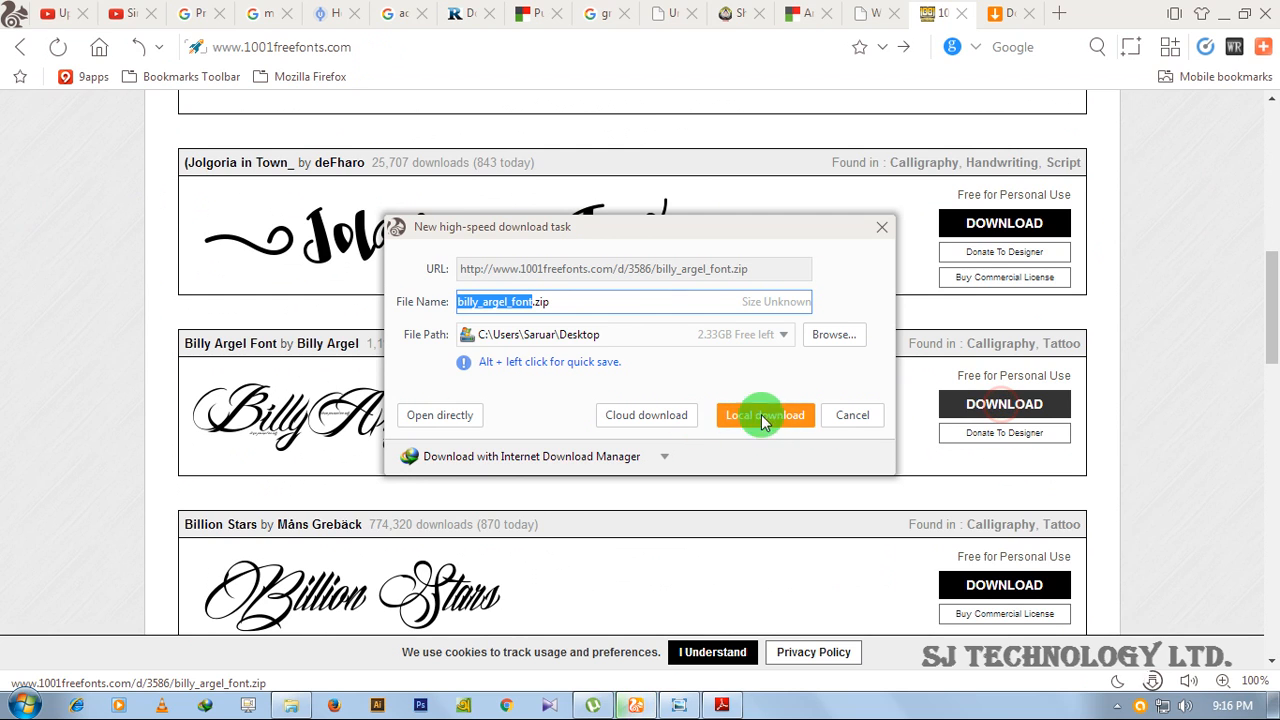
click(765, 415)
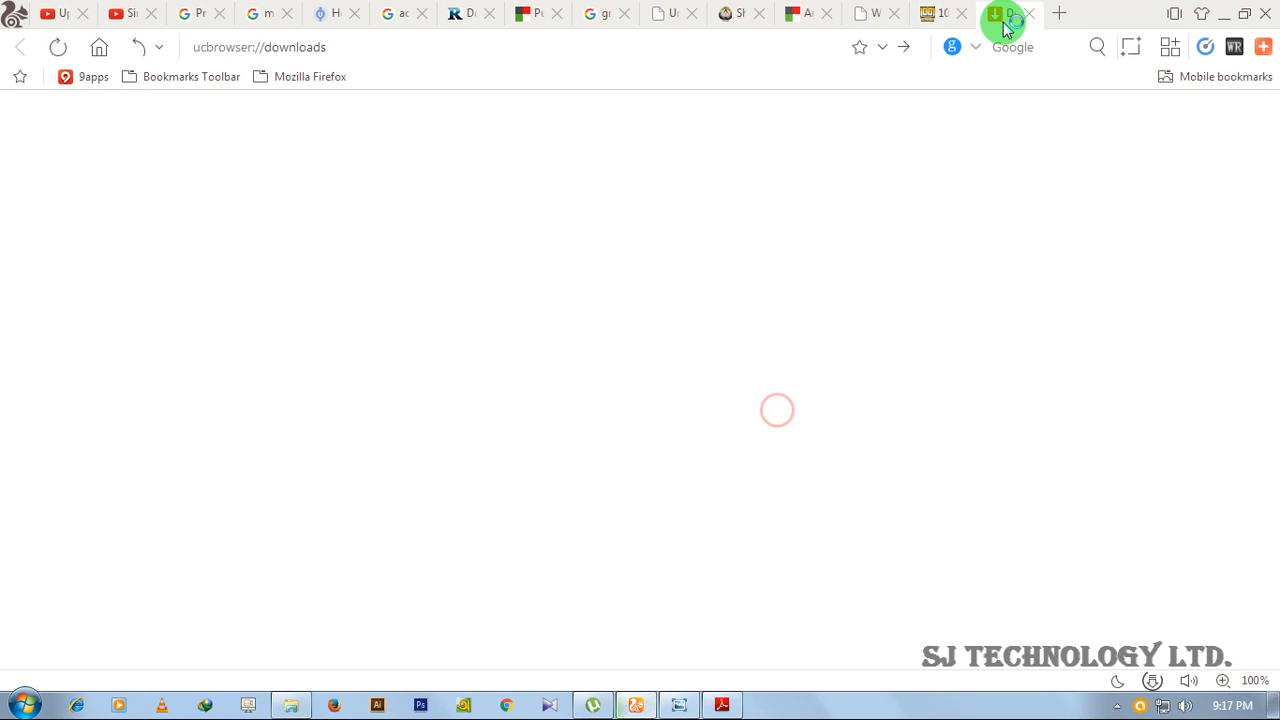
Show the downloads list and reveal billy_argel_font.zip in its Desktop folder
click(1001, 14)
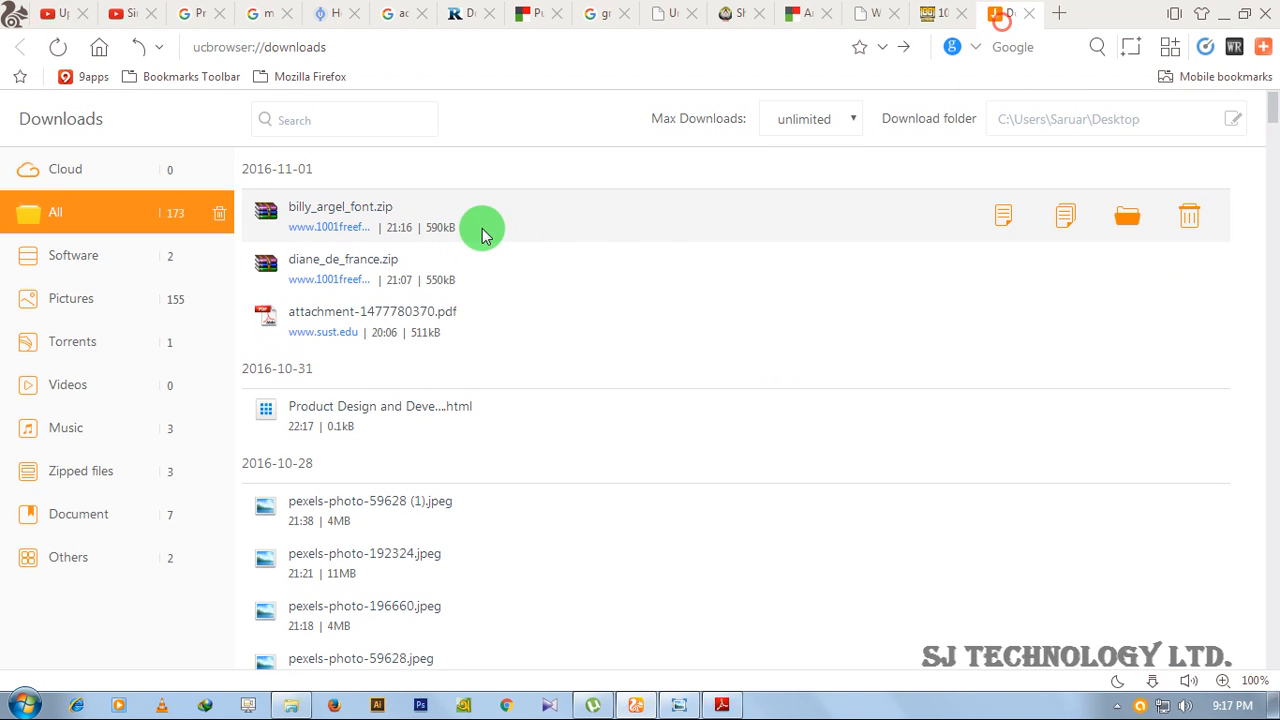
mouse_move(1133, 270)
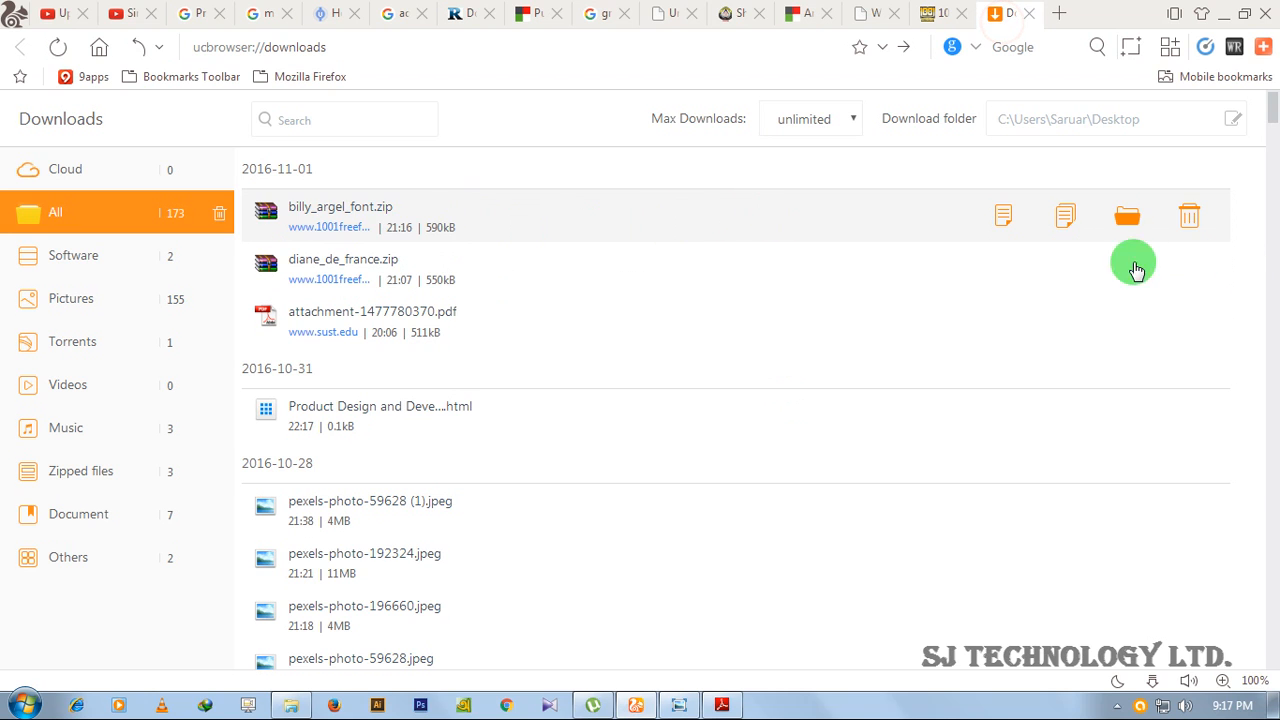
mouse_move(1127, 216)
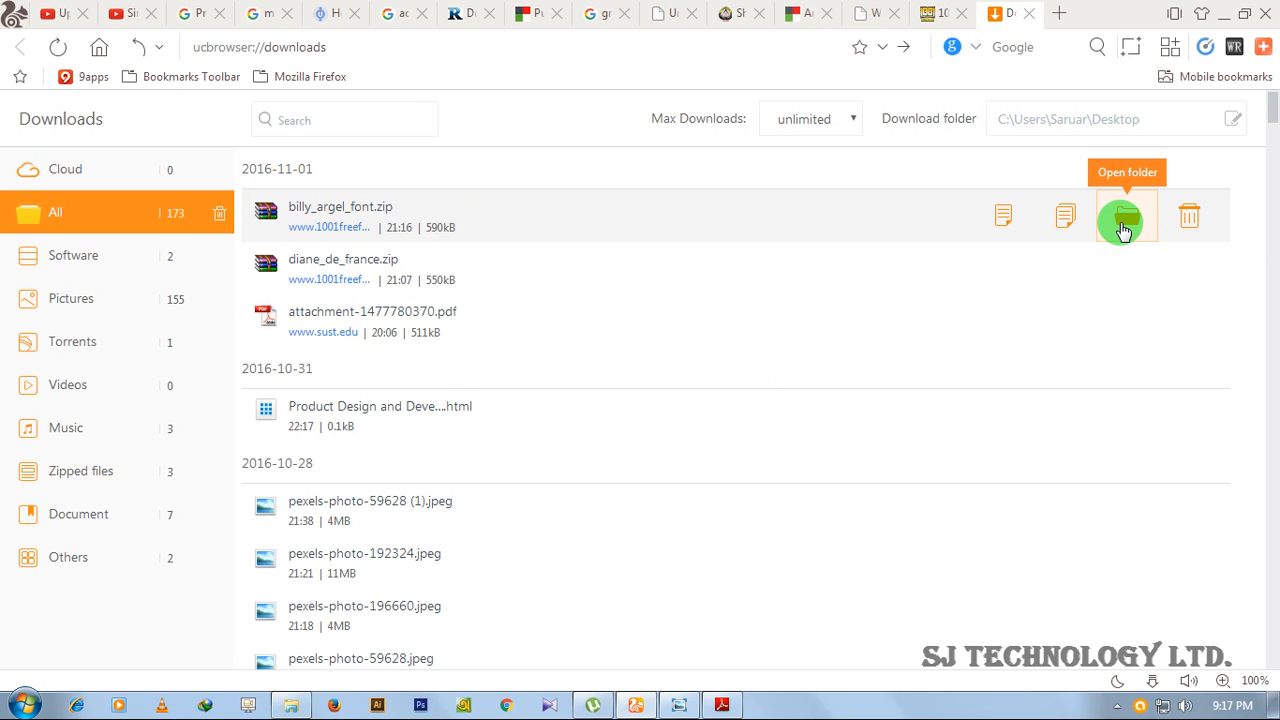
click(1126, 216)
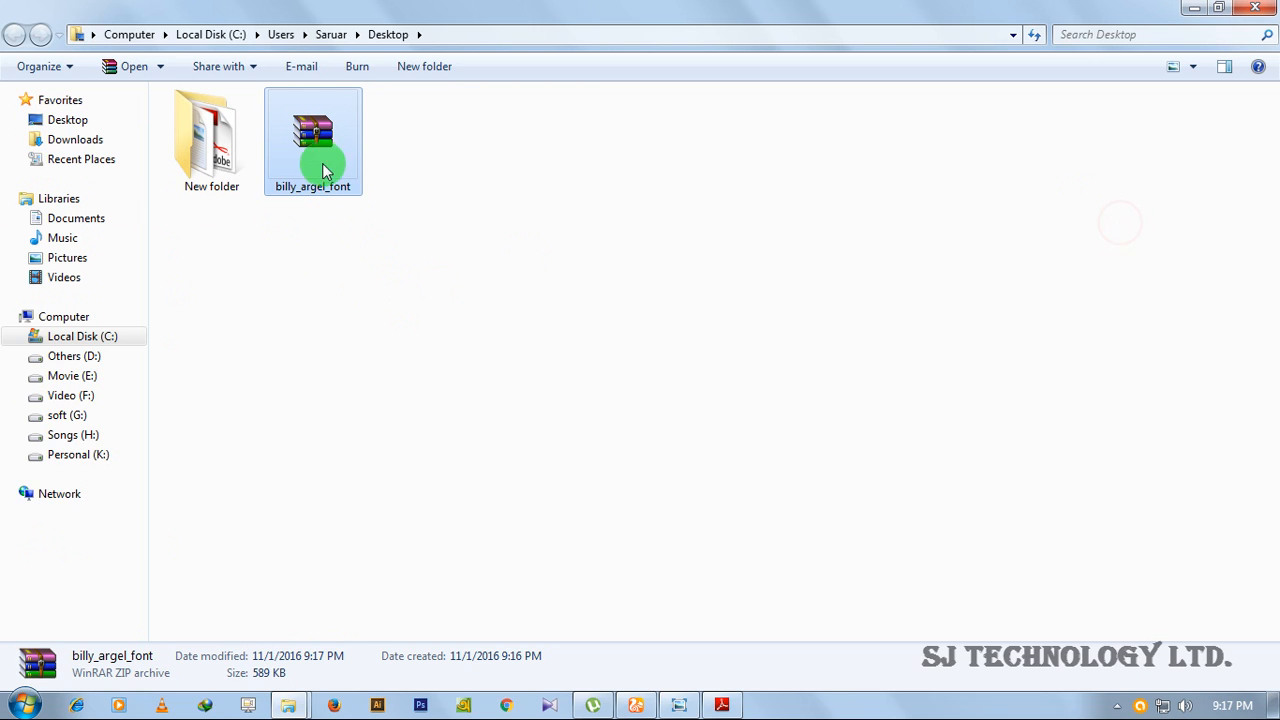
Extract billy_argel_font.zip here, yielding the BILLY ARGEL TRIAL .otf, image and READ ME
right_click(313, 140)
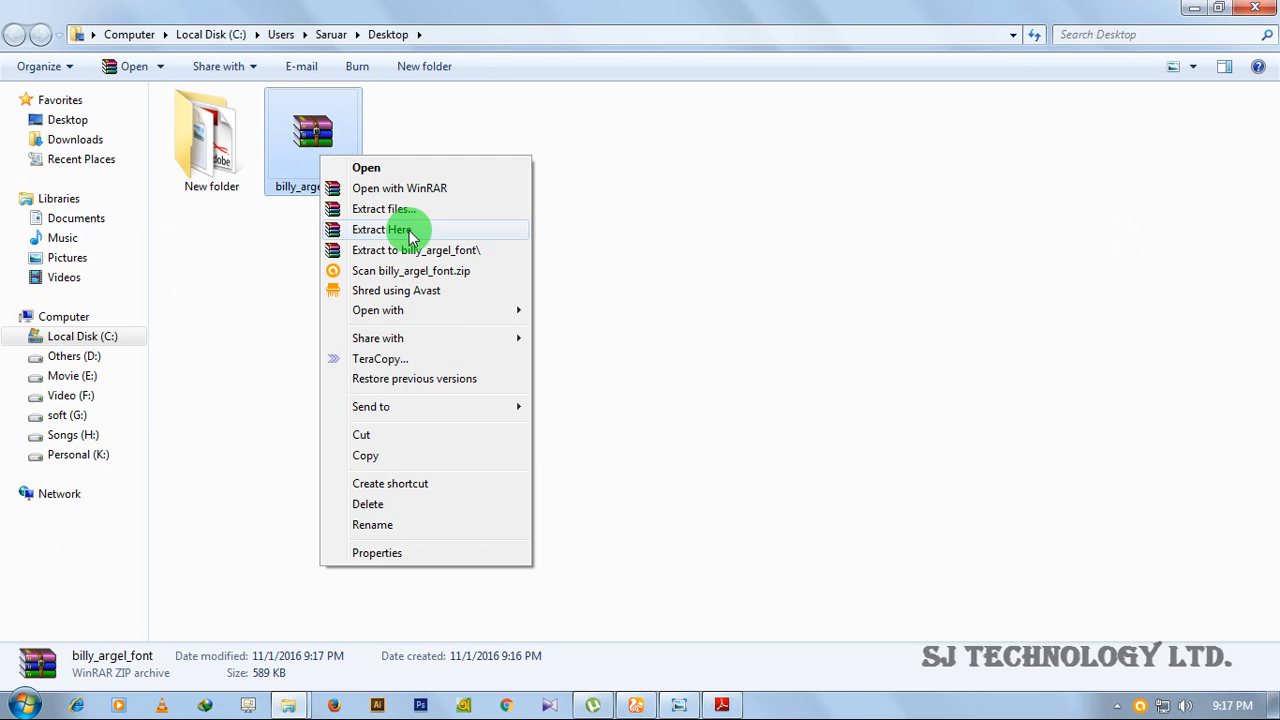
click(384, 229)
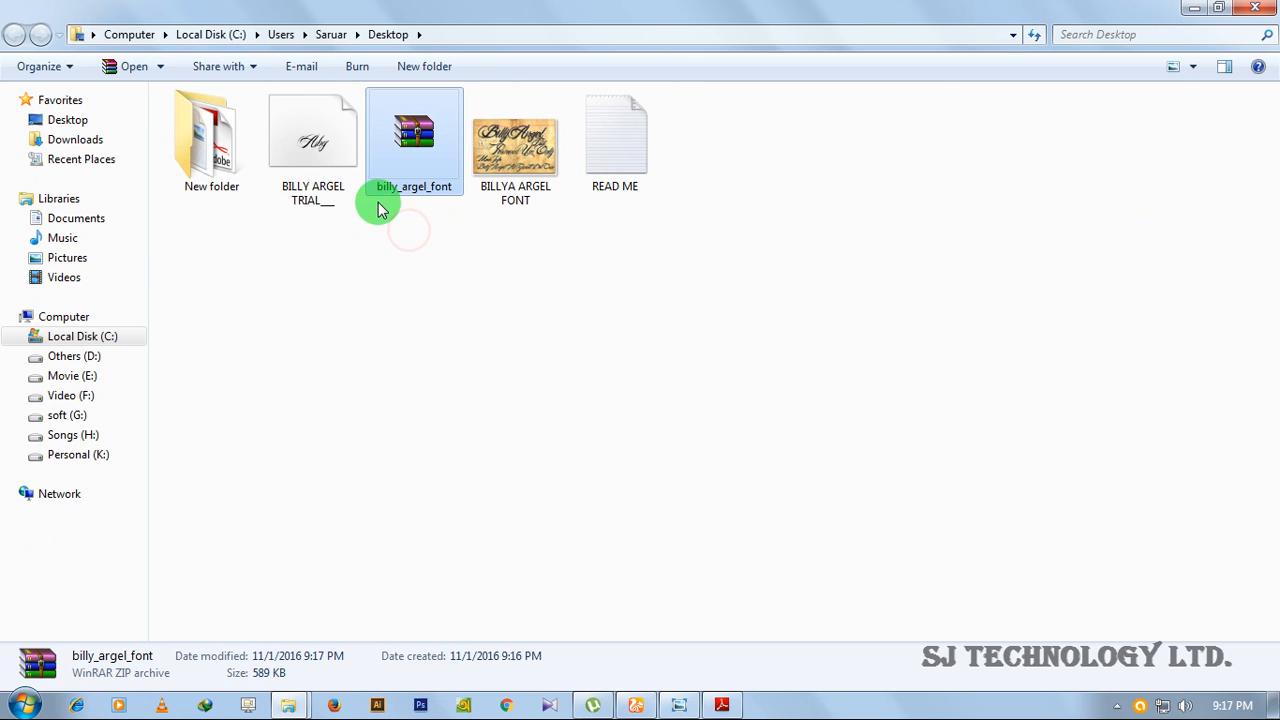
click(515, 135)
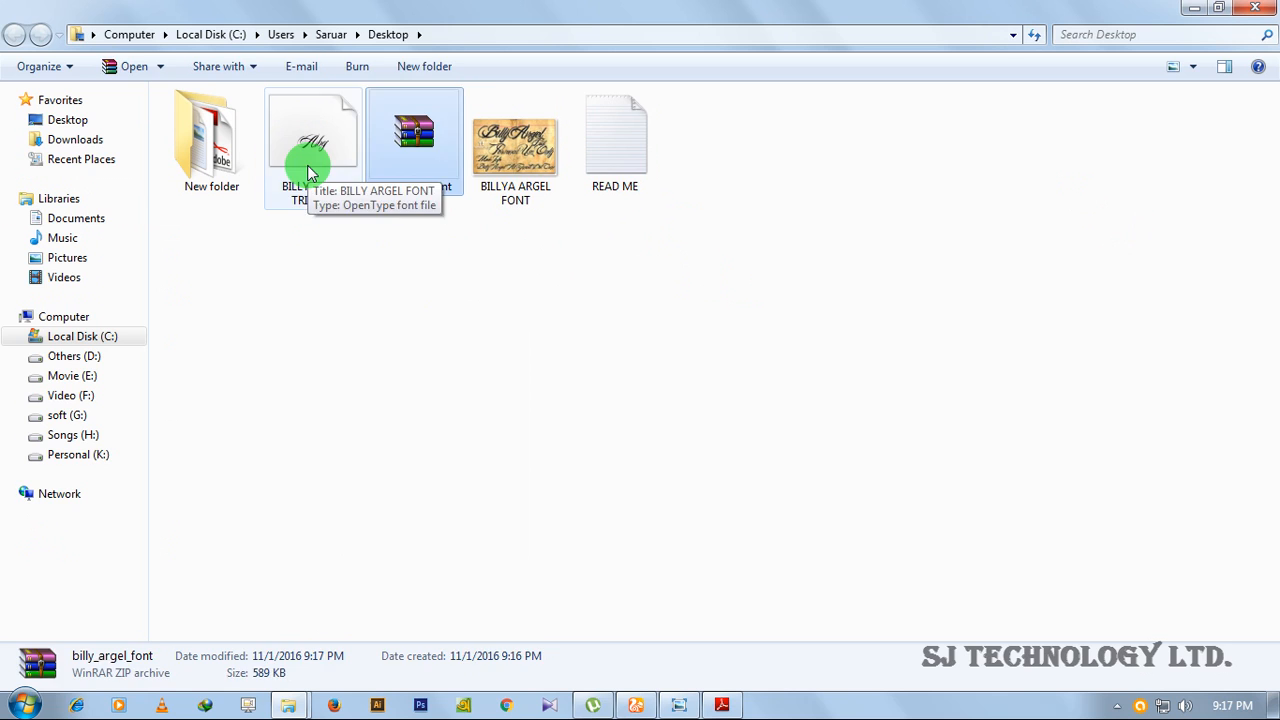
right_click(313, 140)
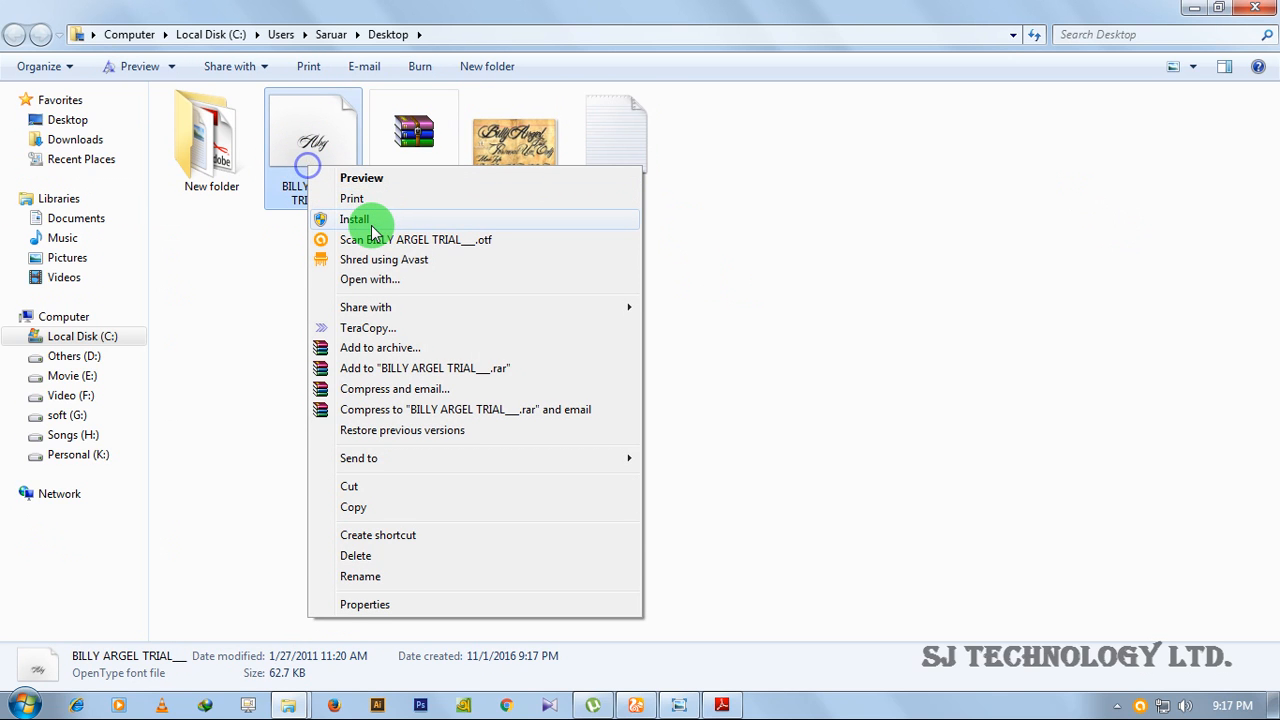
click(355, 219)
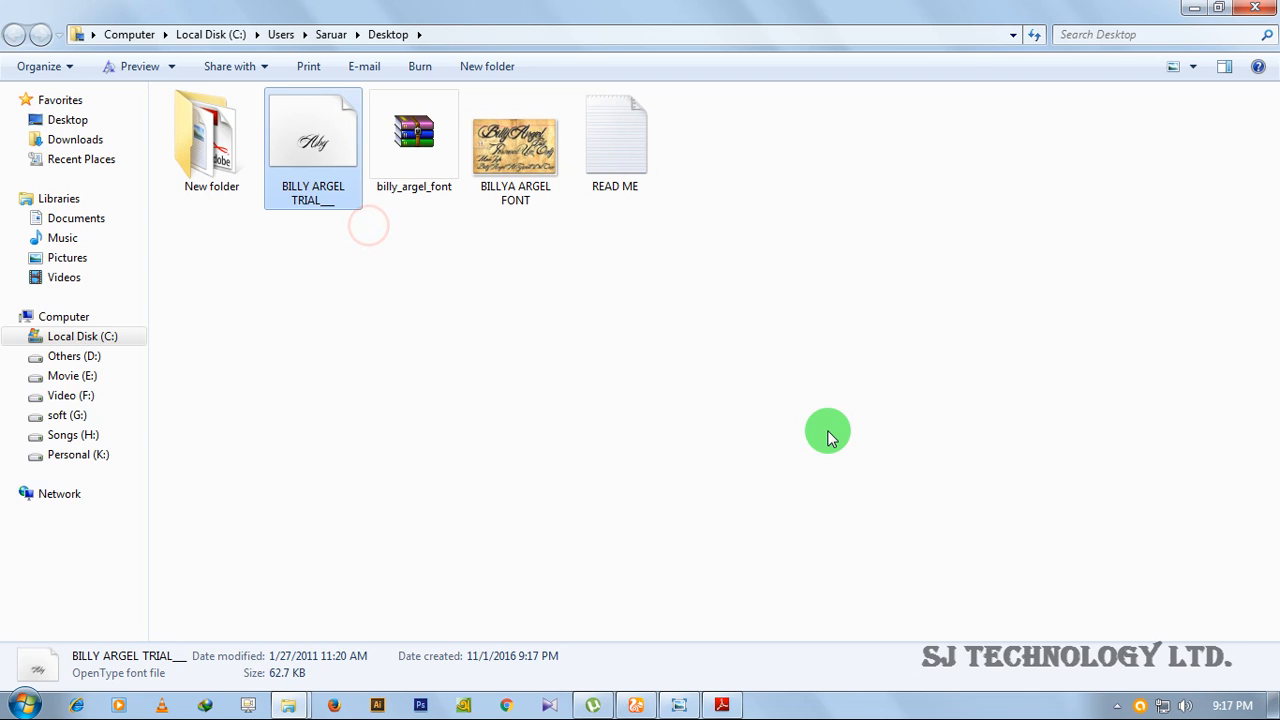
mouse_move(348, 238)
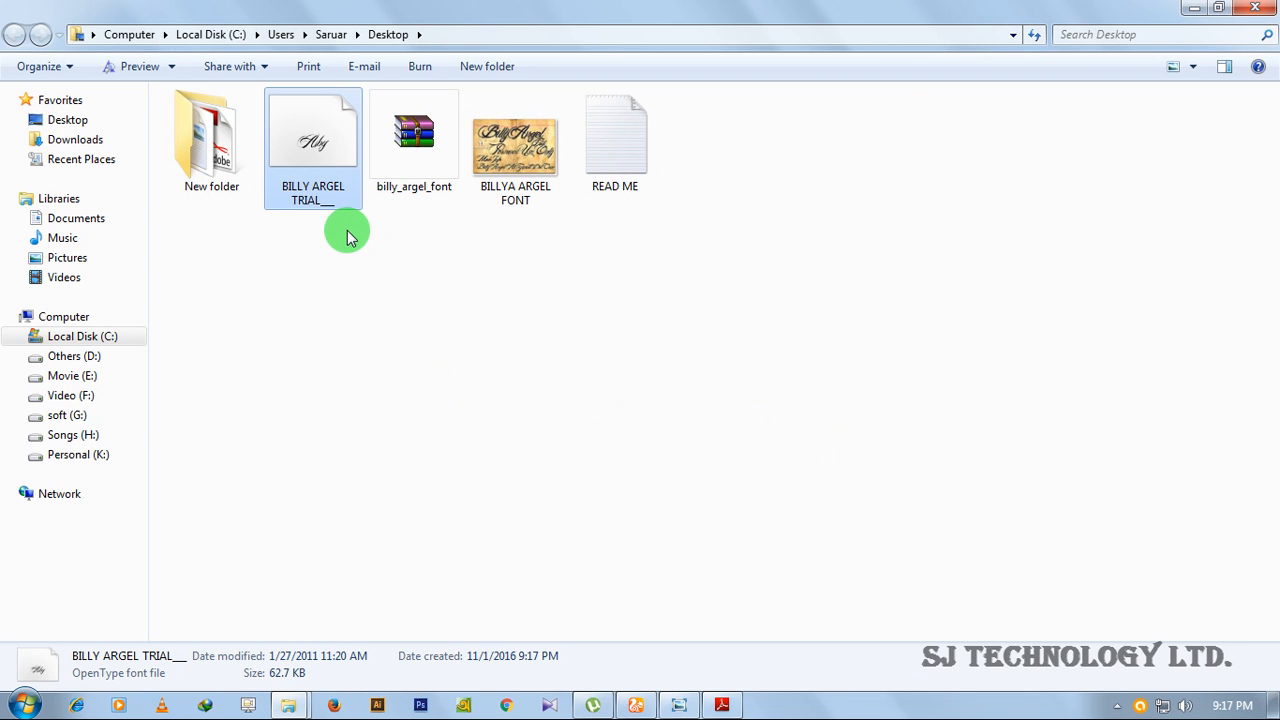
mouse_move(408, 219)
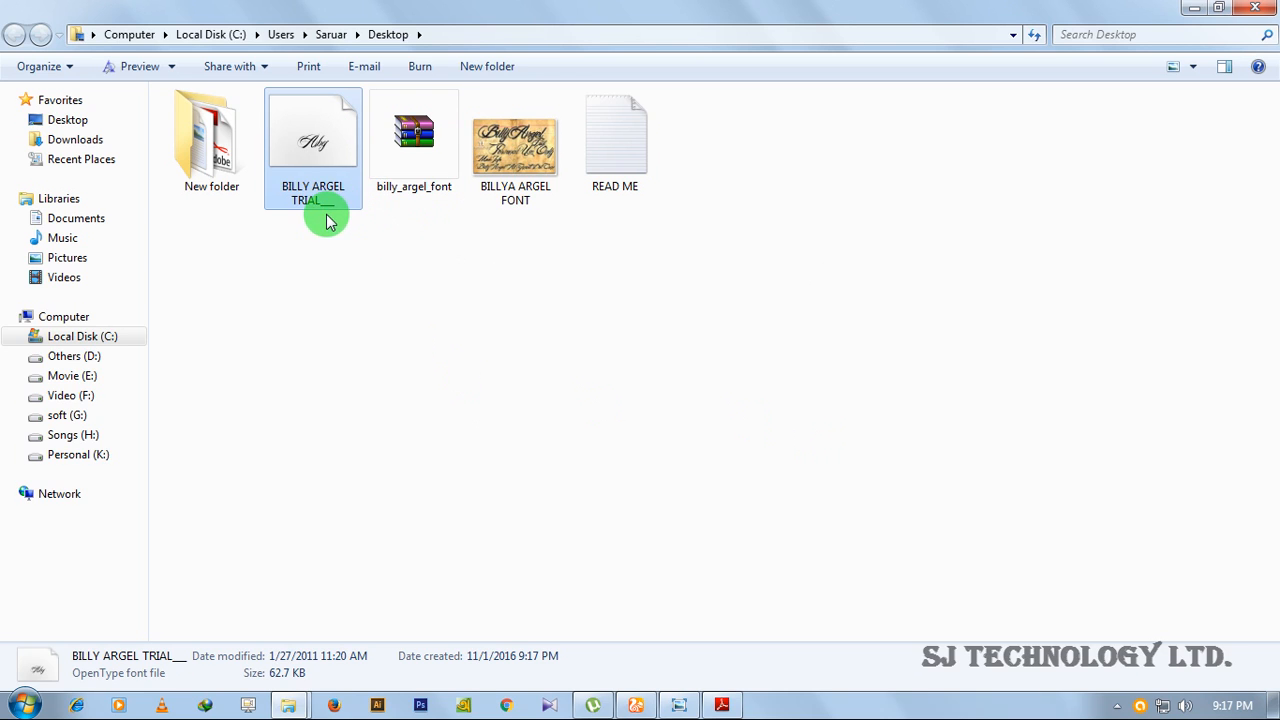
mouse_move(313, 262)
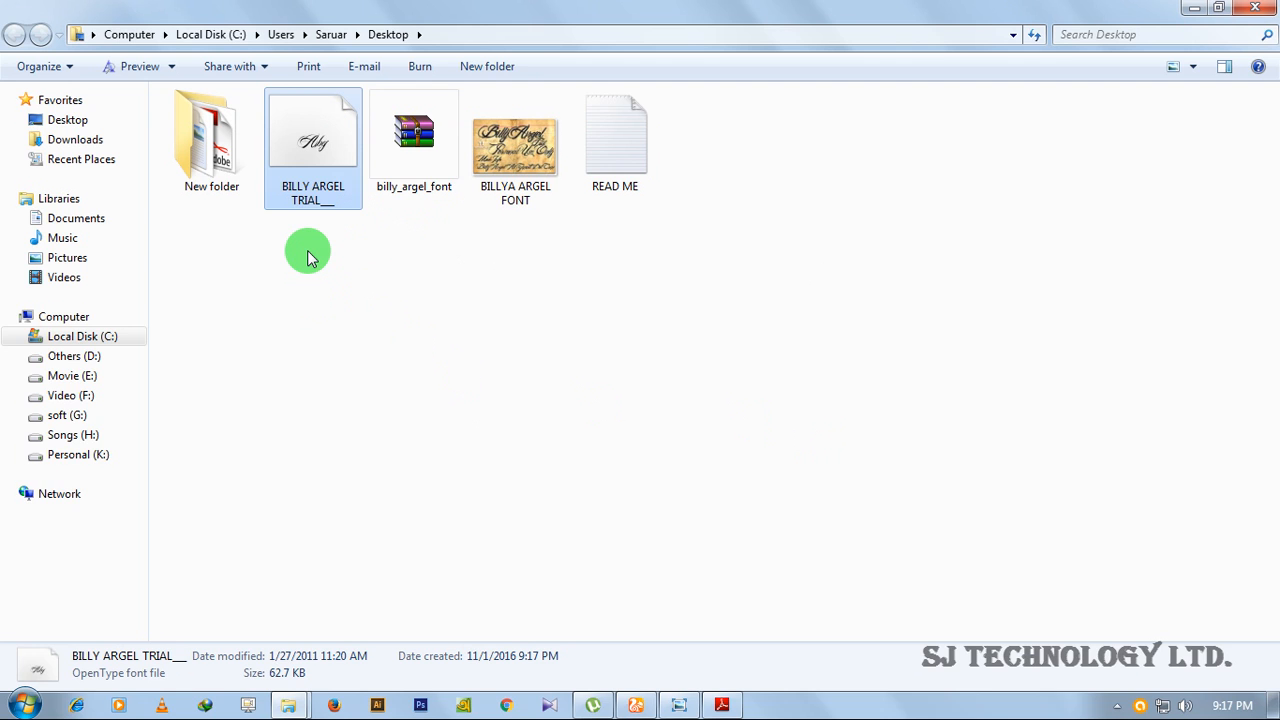
Search the Start Menu for 'fonts' and bring up the Fonts control panel
click(15, 704)
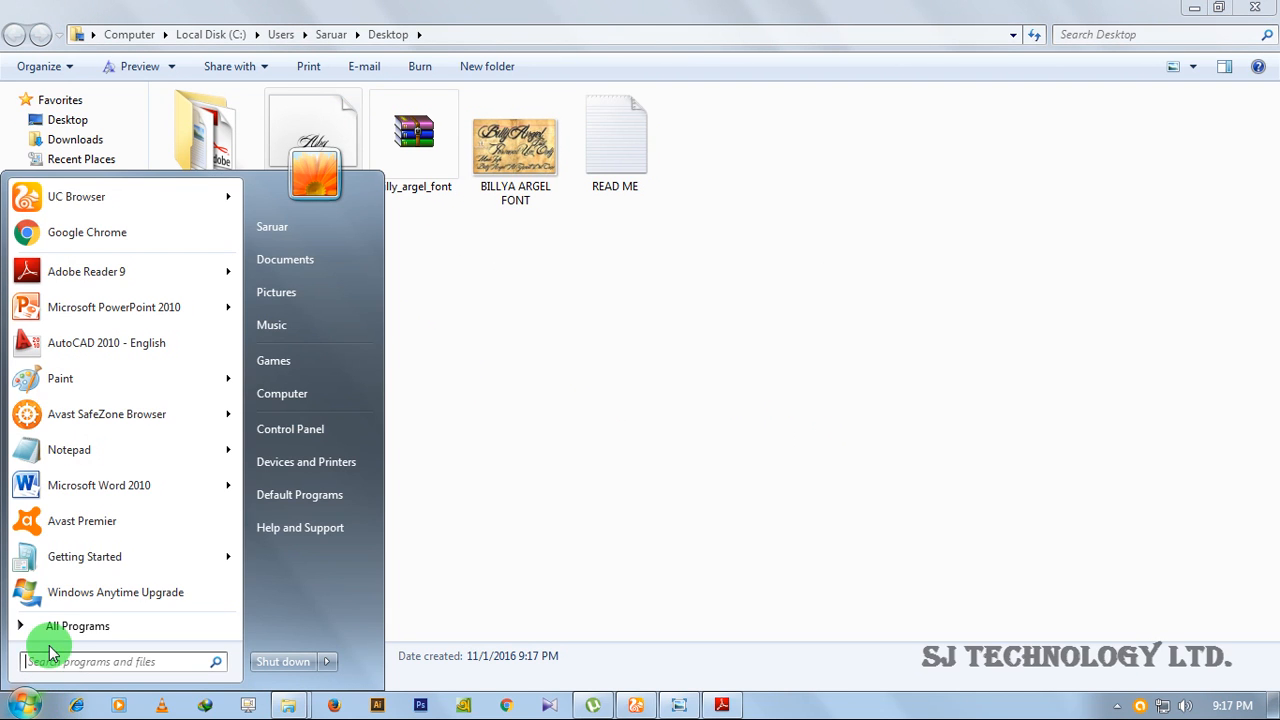
mouse_move(600, 300)
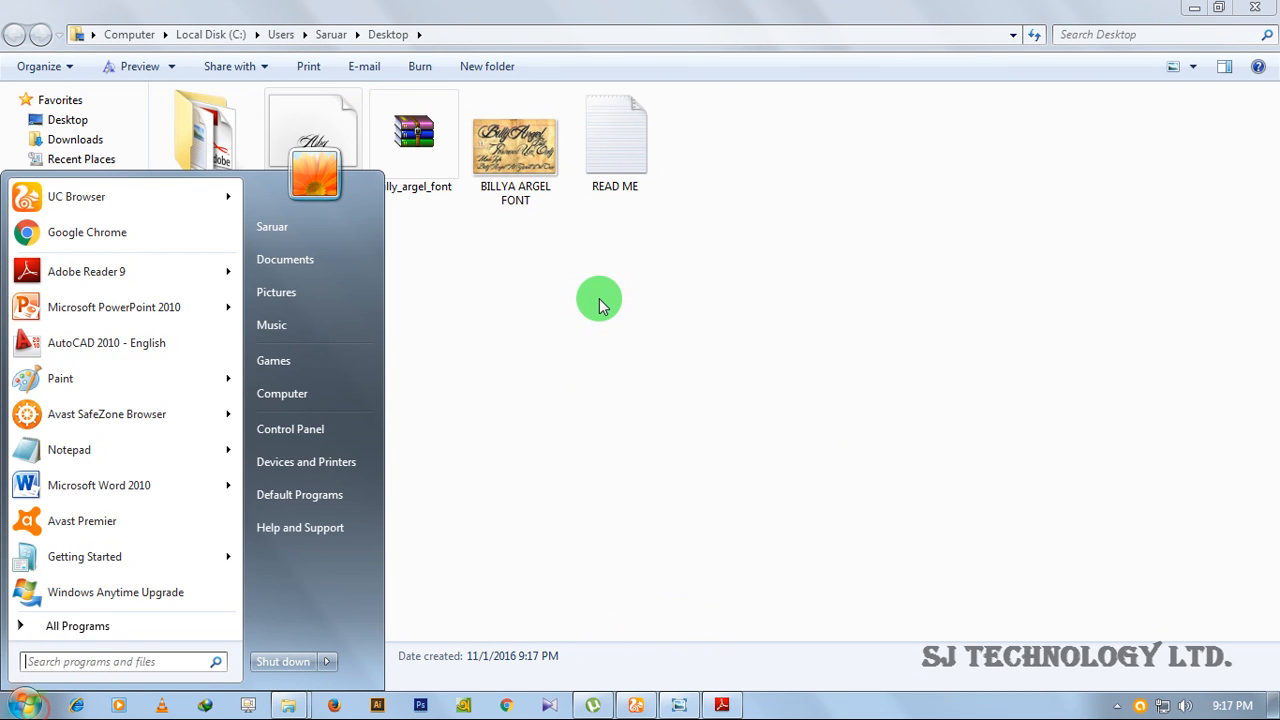
text(fonts)
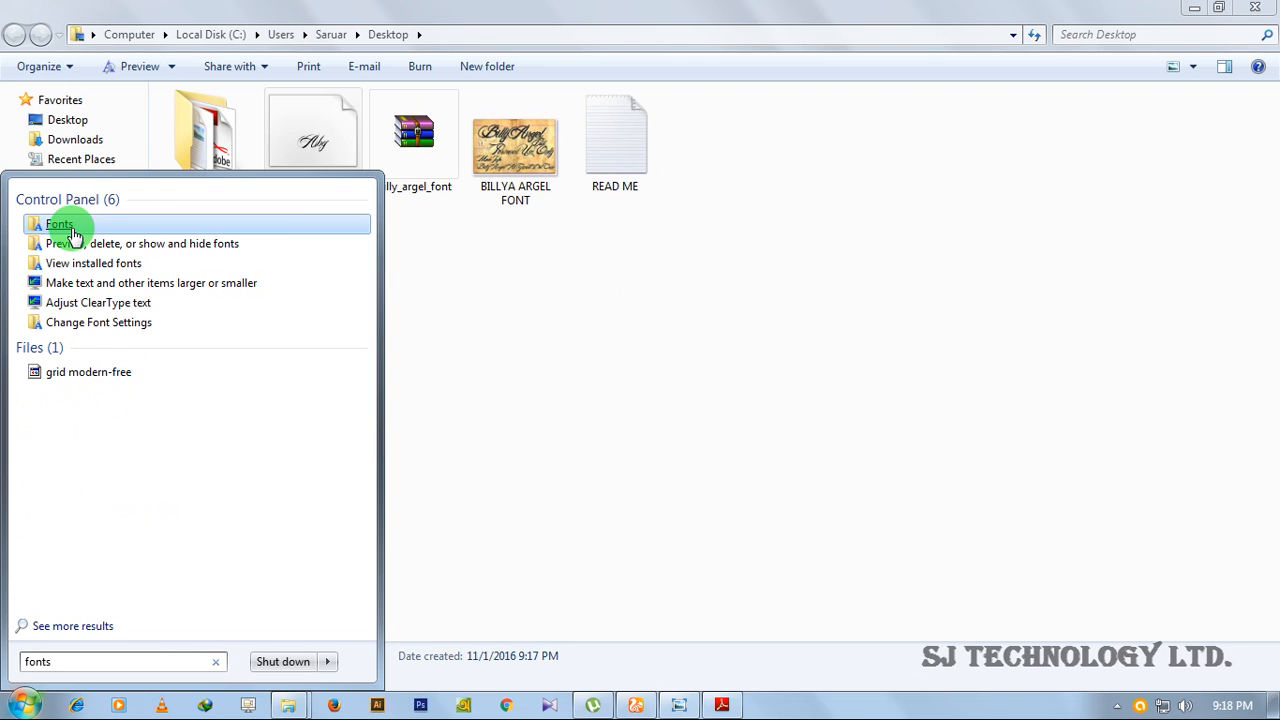
click(60, 223)
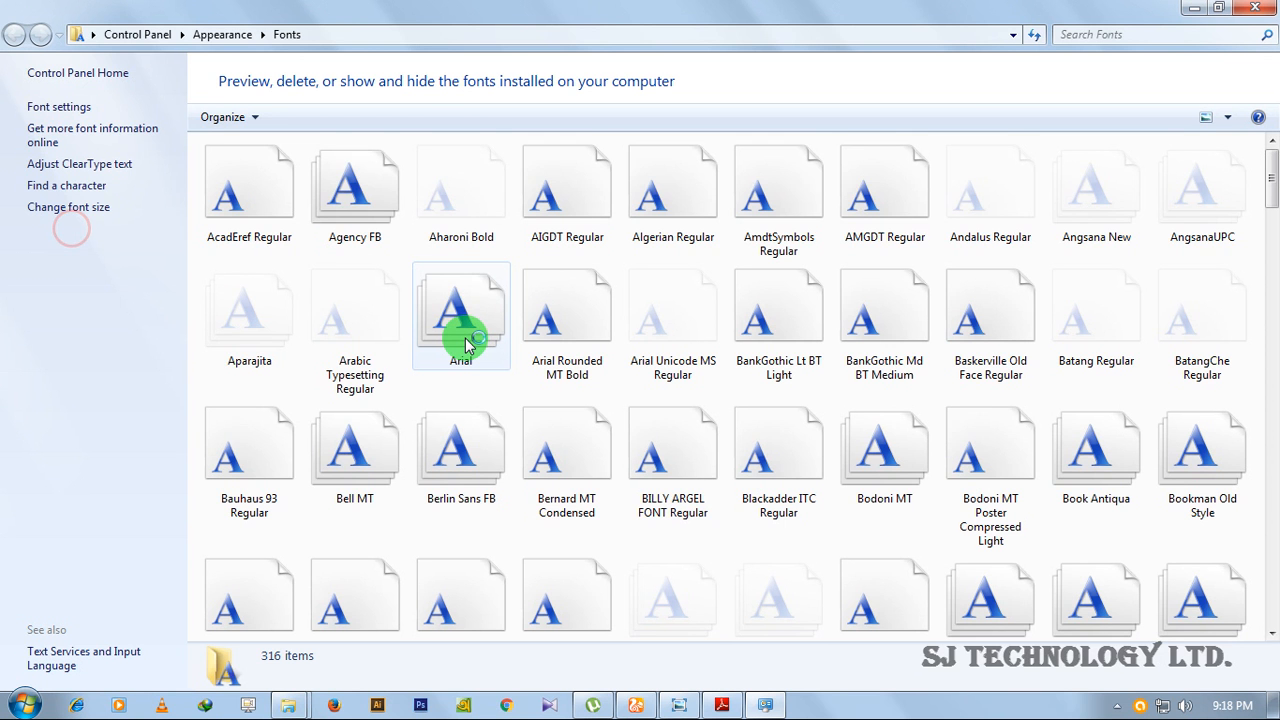
Locate BILLY ARGEL FONT Regular among the installed fonts, then return to the Desktop folder
click(884, 315)
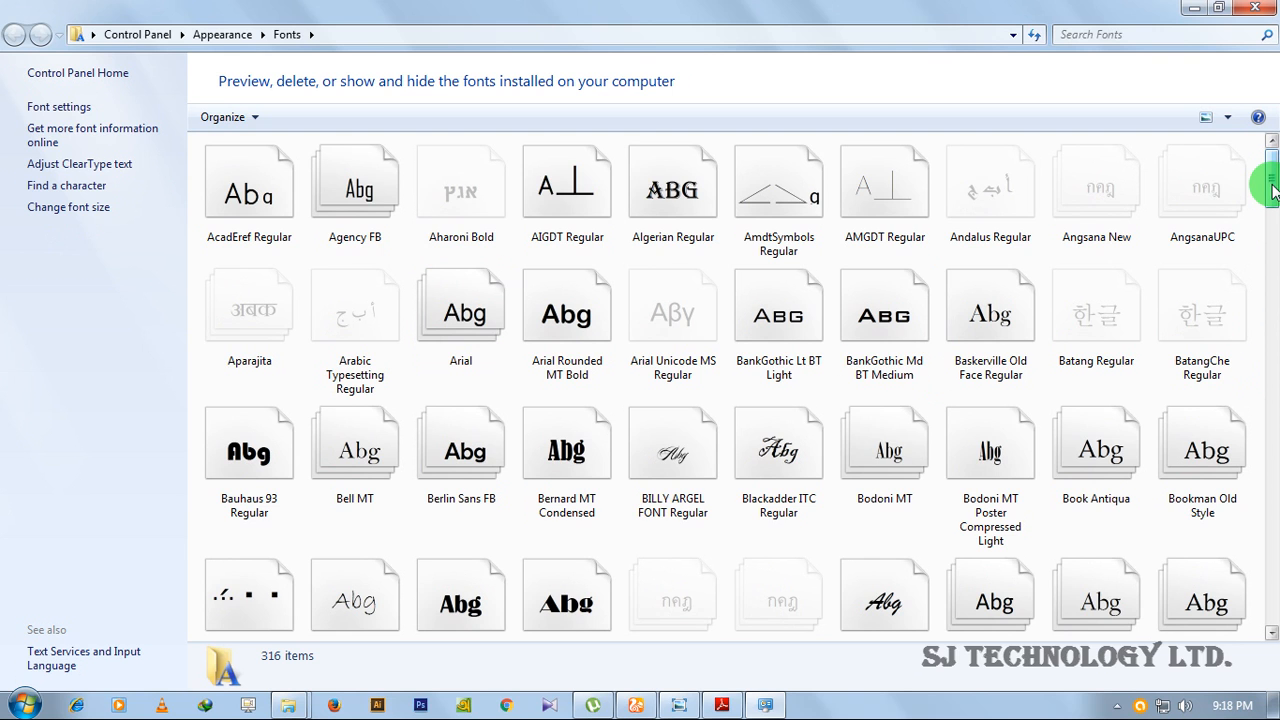
scroll(down, 3)
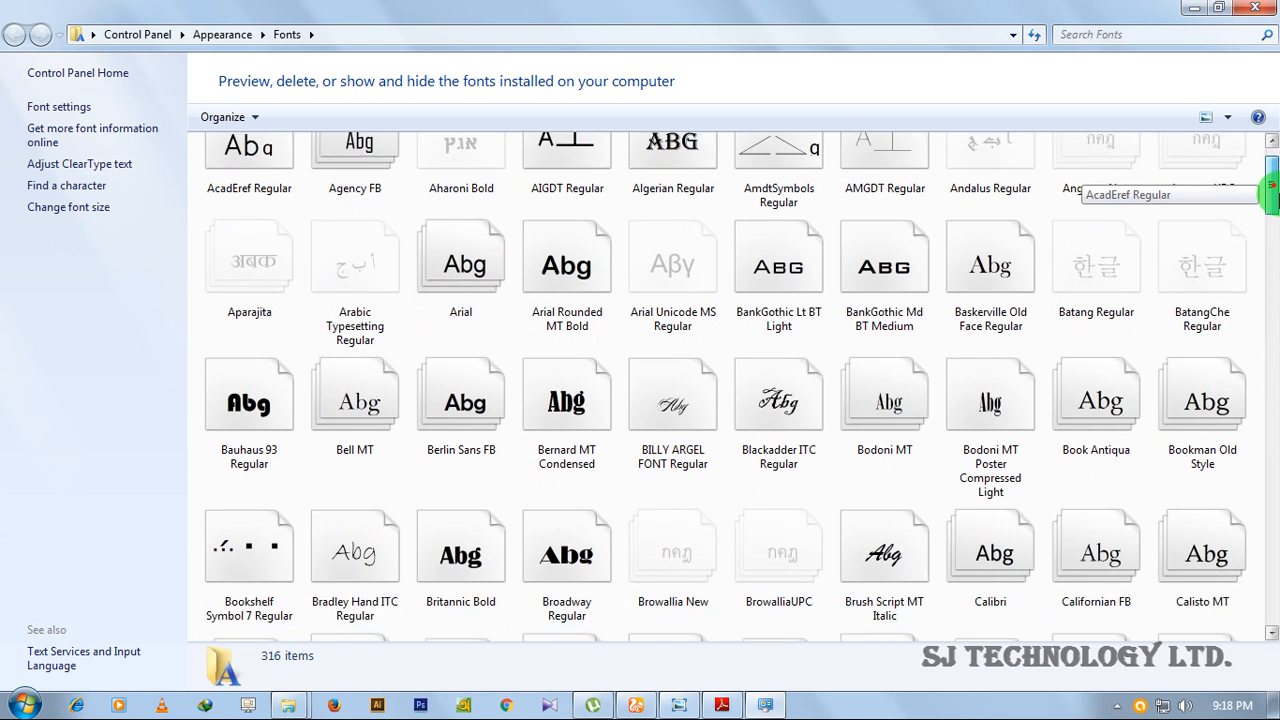
scroll(down, 3)
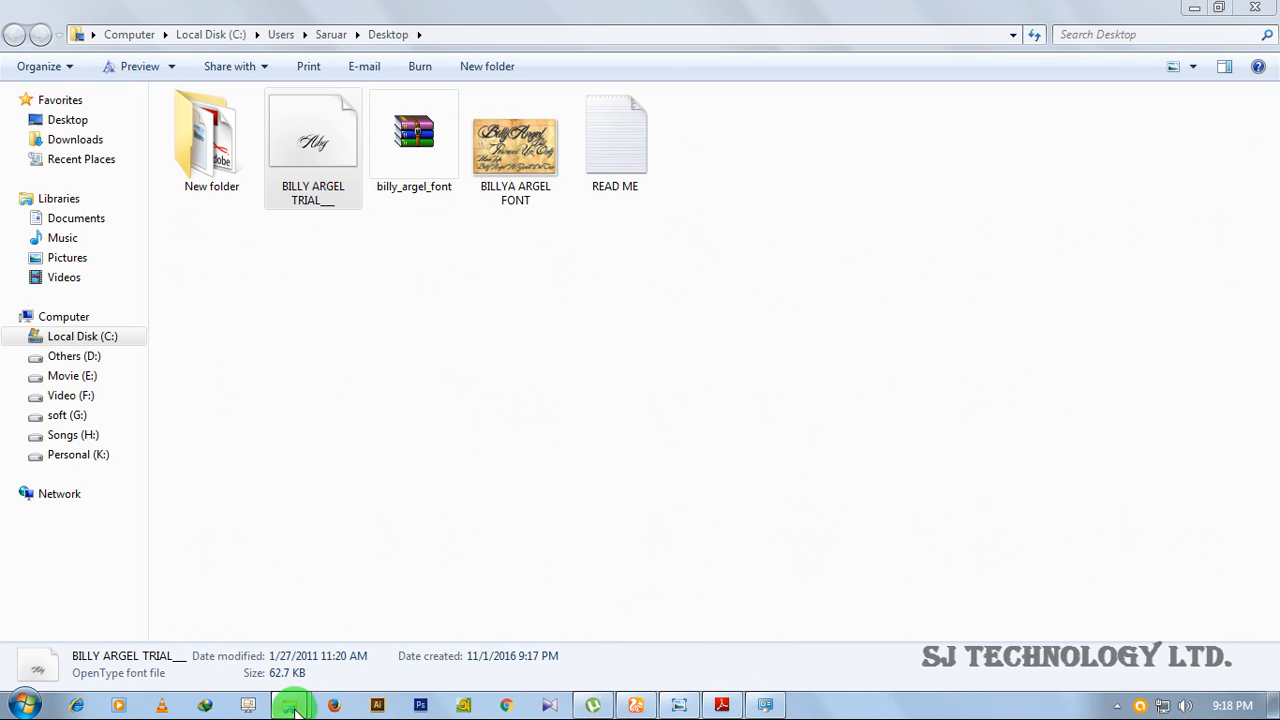
mouse_move(292, 705)
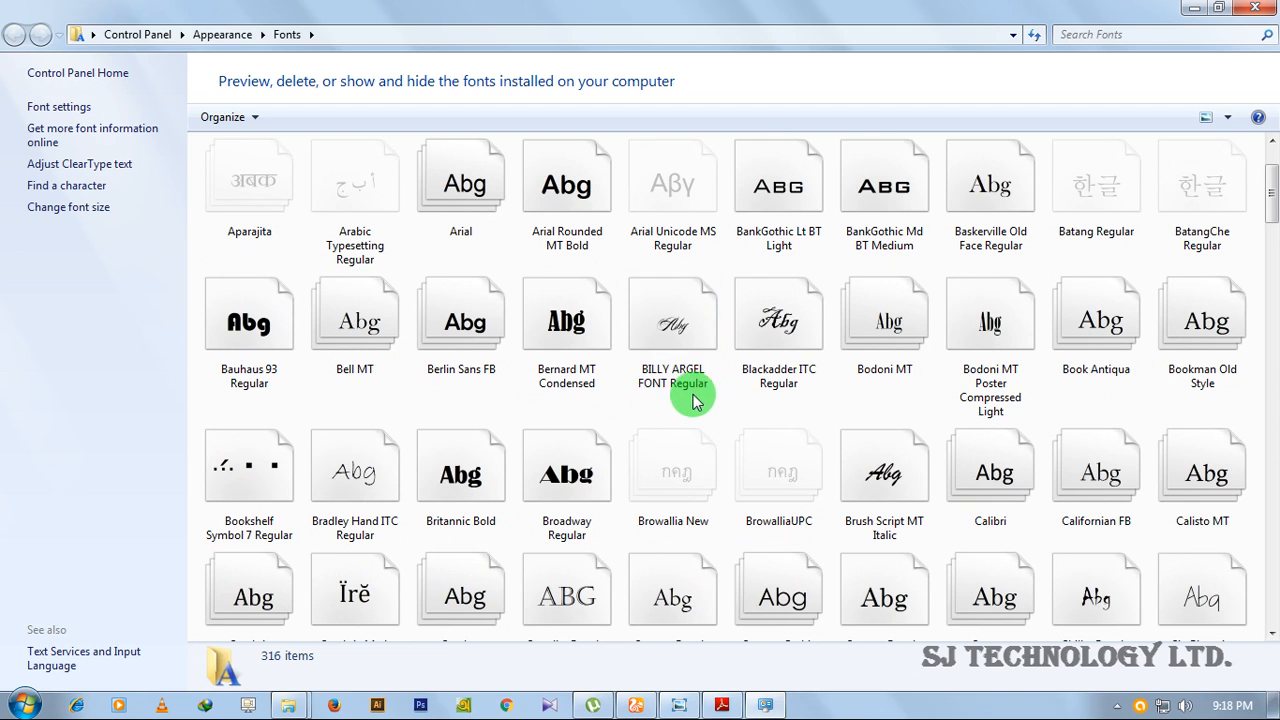
click(673, 313)
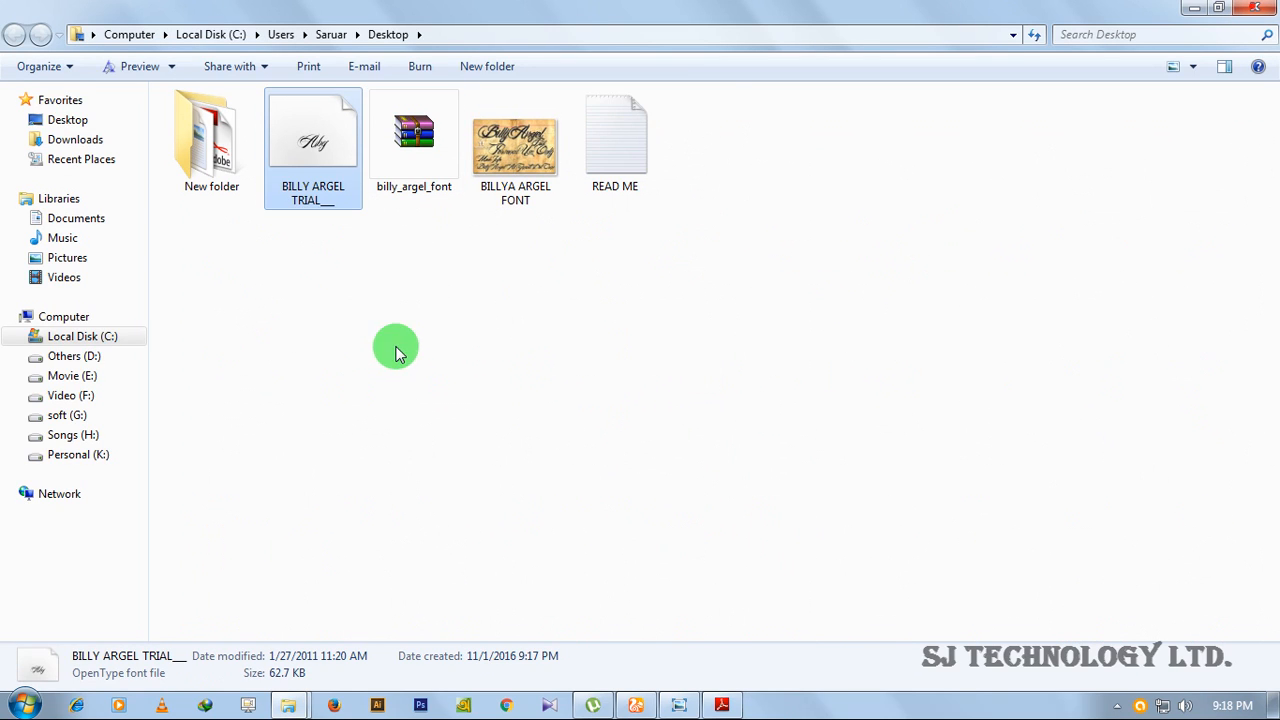
mouse_move(208, 535)
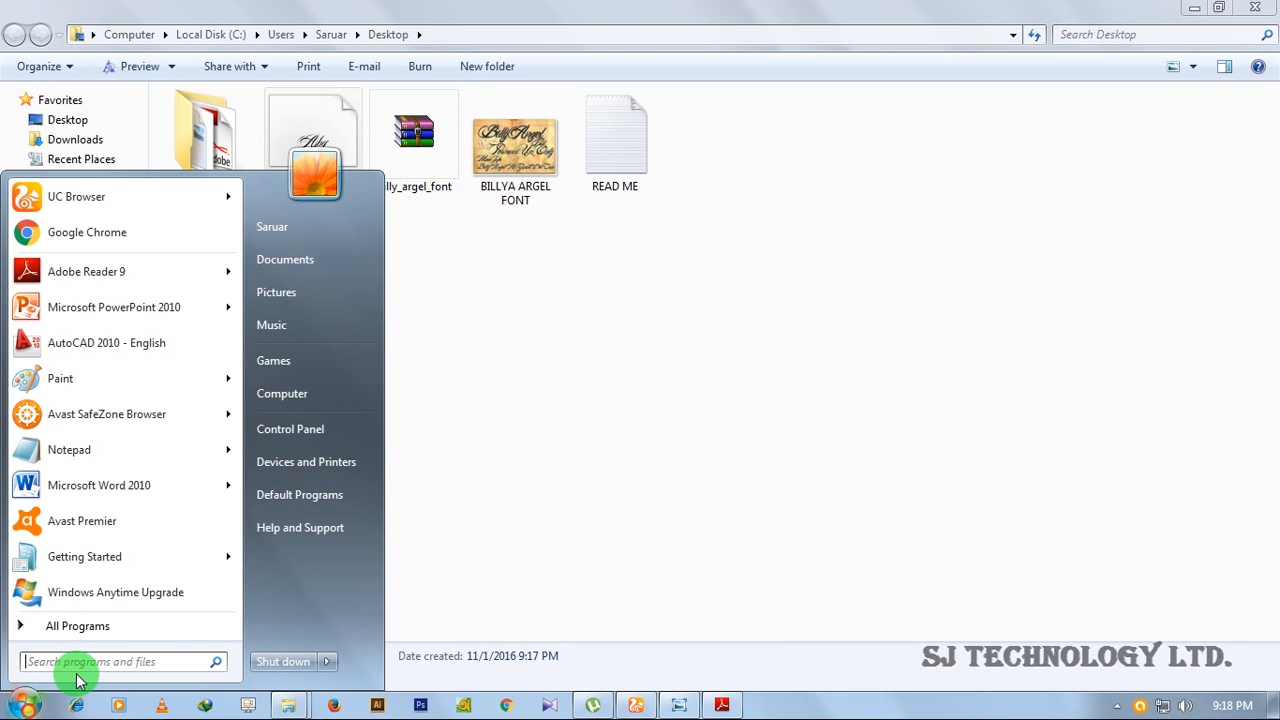
Launch Notepad from a Start Menu search and focus the blank Untitled note
text(no)
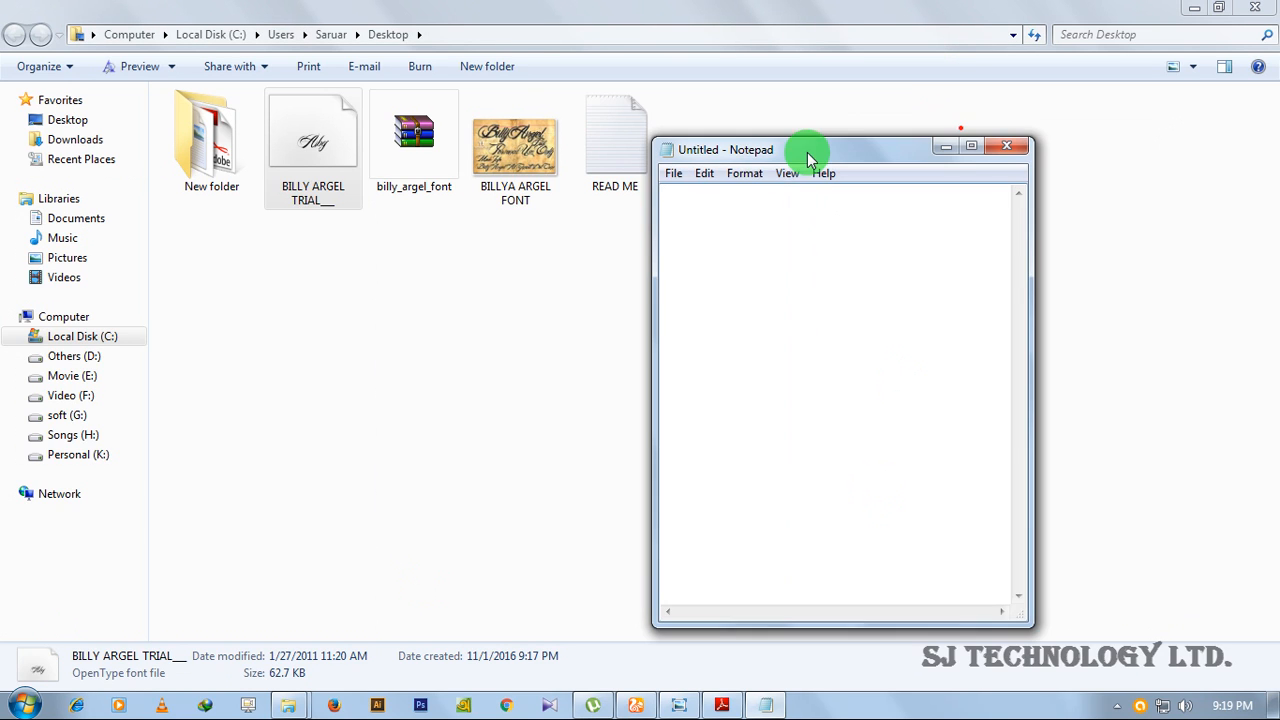
click(744, 172)
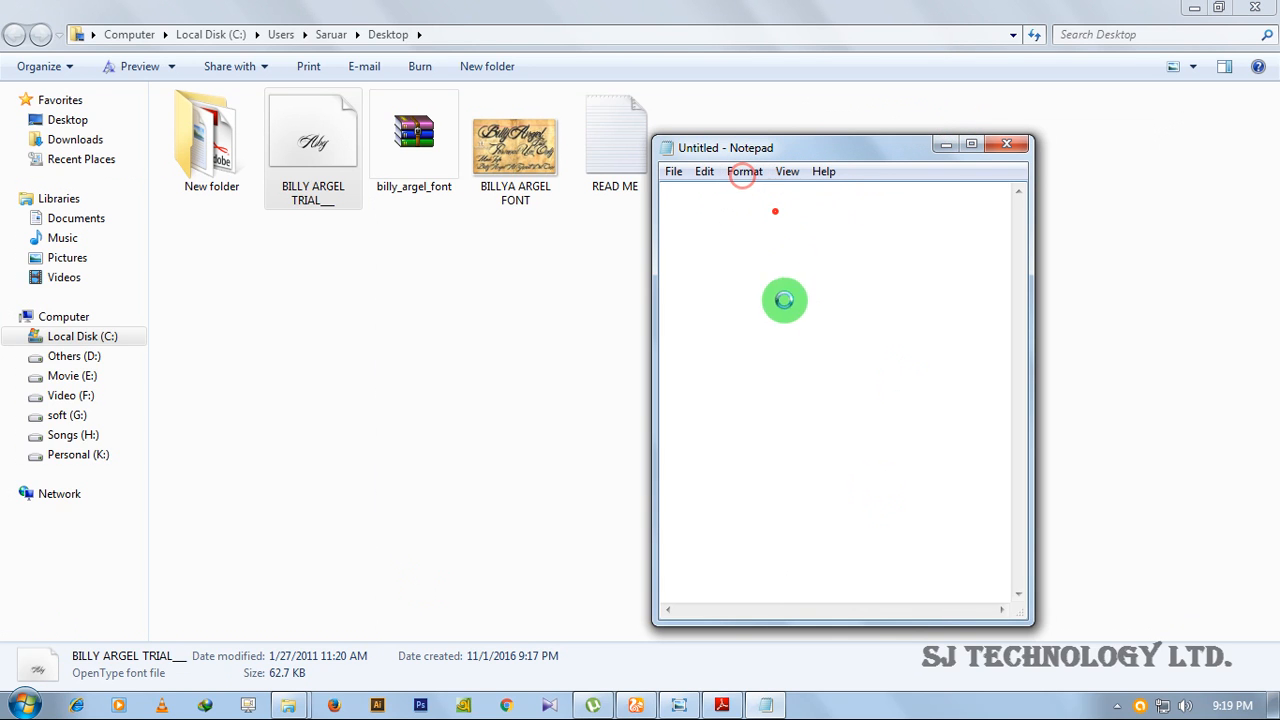
In Format > Font, choose BILLY ARGEL FONT in Oblique style at size 72
click(744, 171)
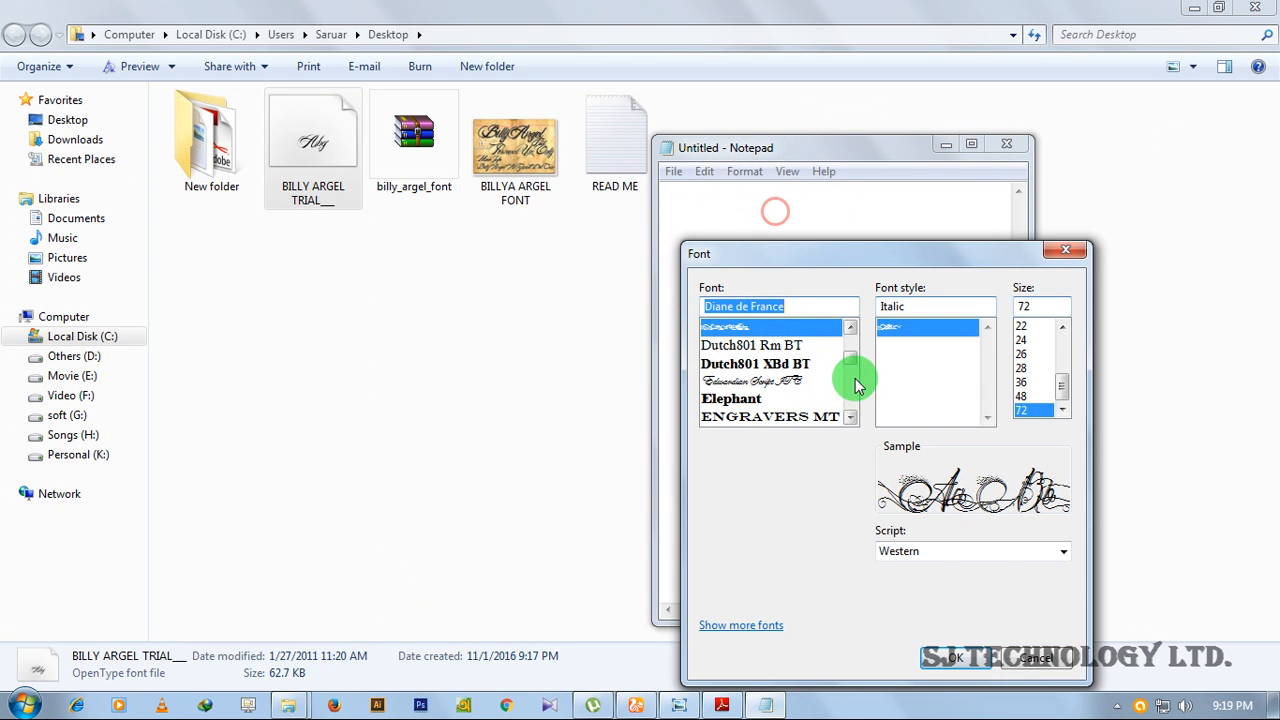
click(850, 327)
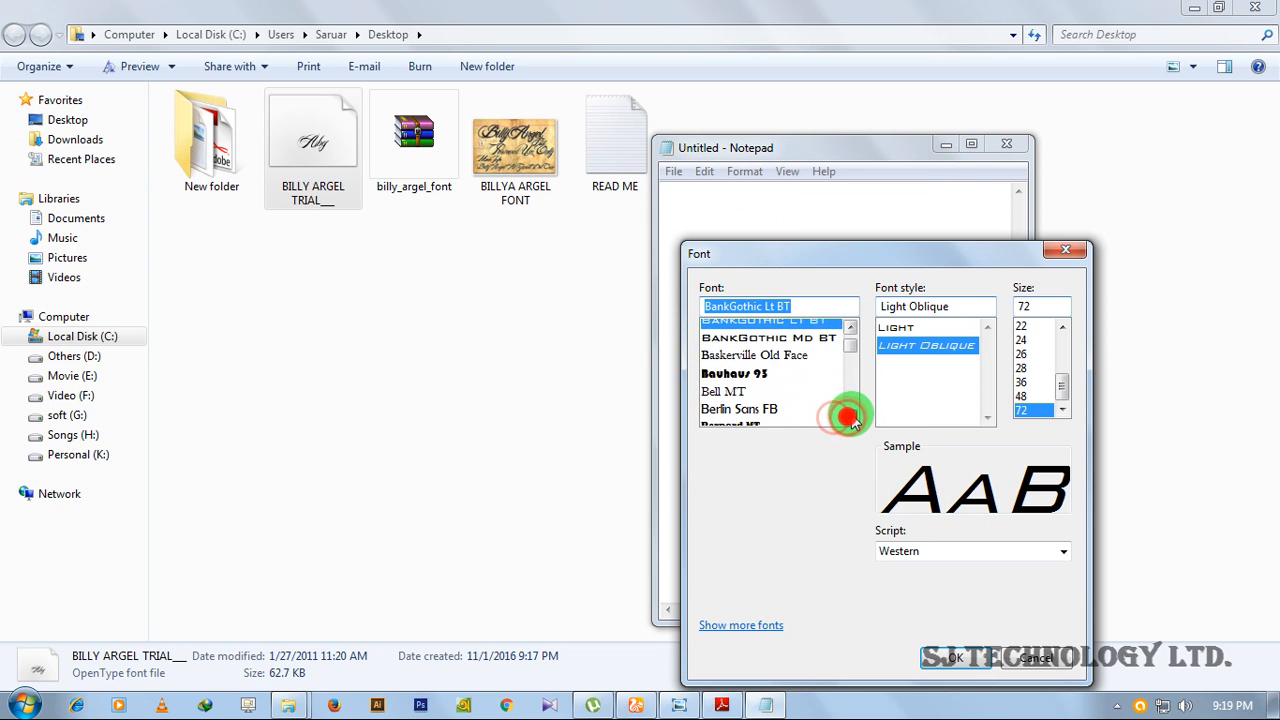
scroll(down, 3)
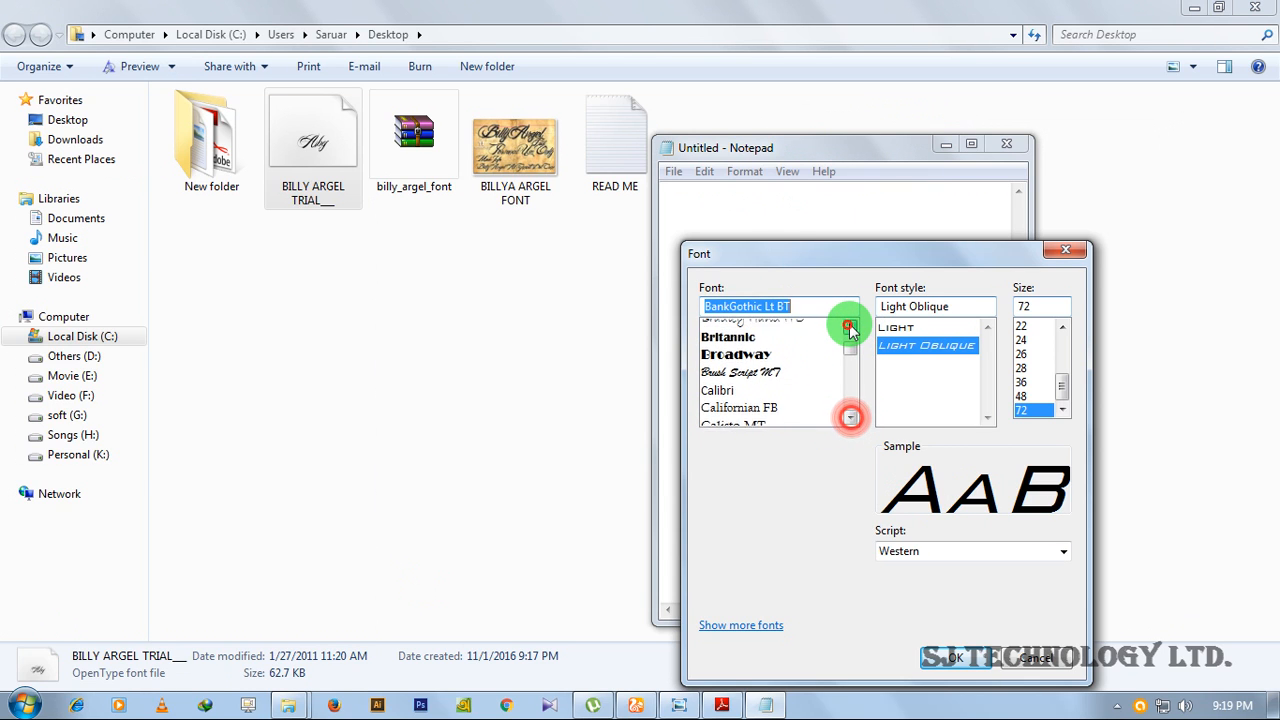
click(849, 327)
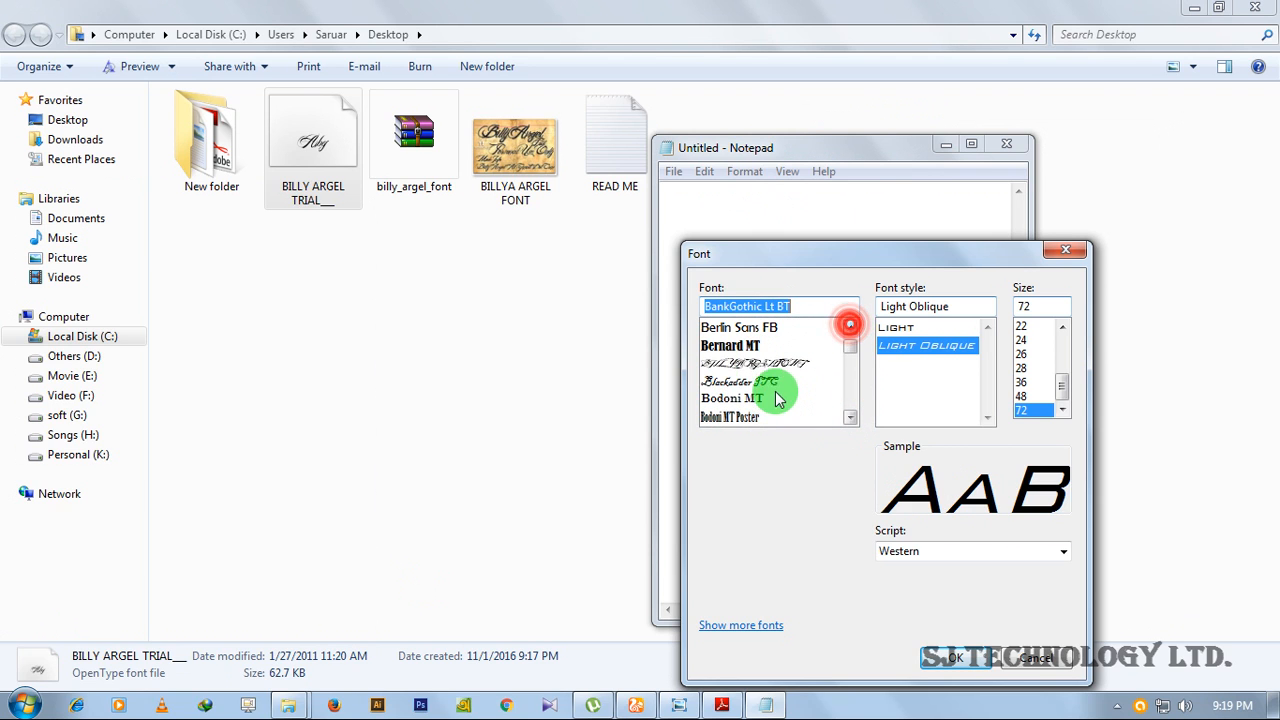
click(738, 381)
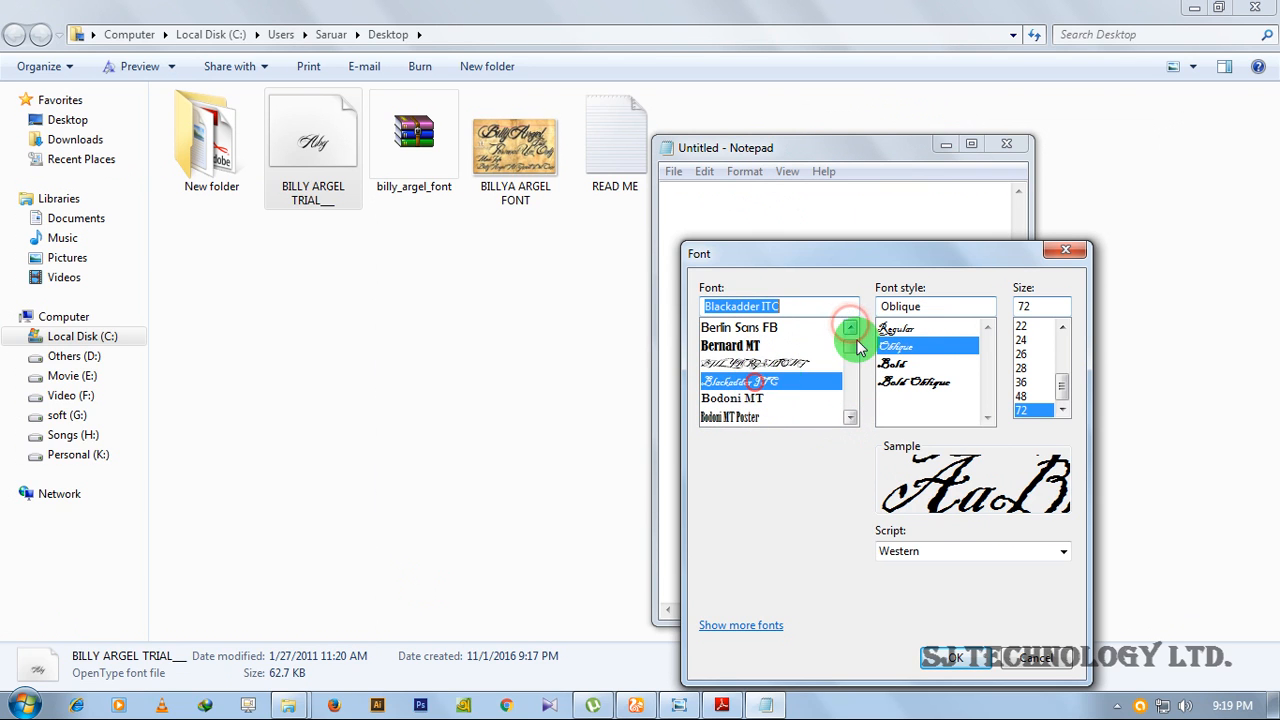
click(849, 327)
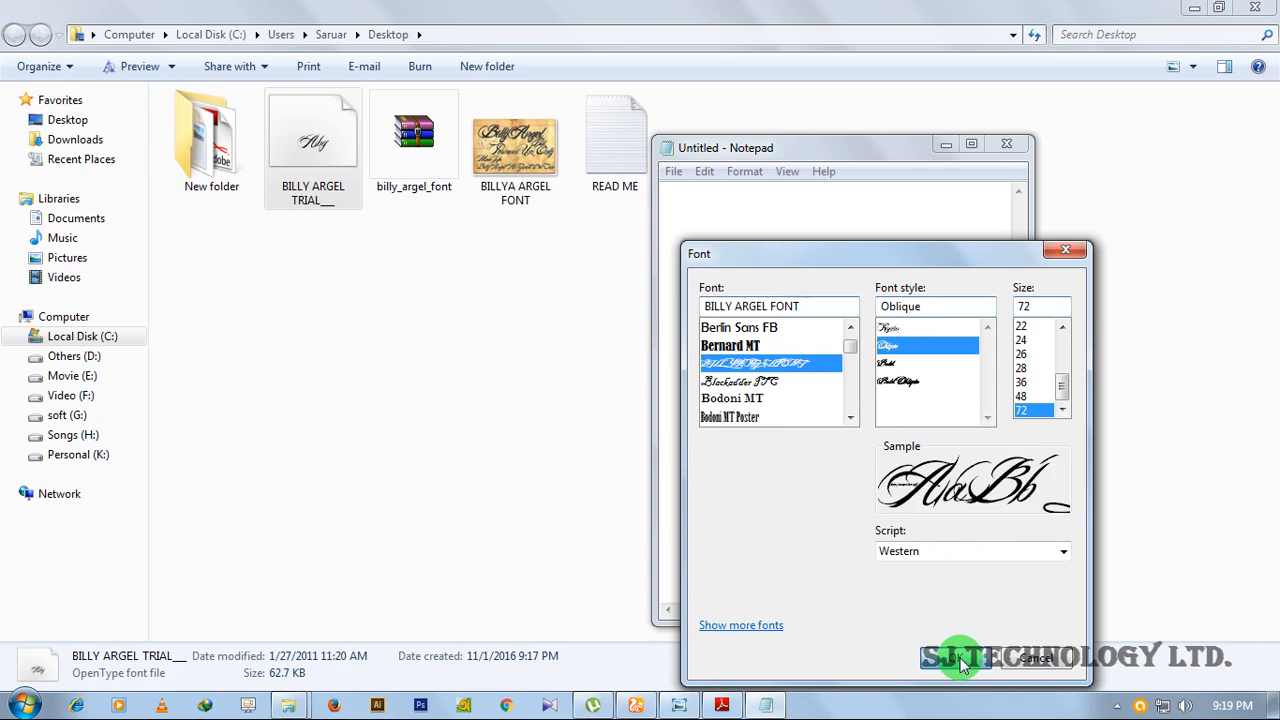
Apply the font and write sample letters 'gbhbfjh' in BILLY ARGEL script
click(958, 658)
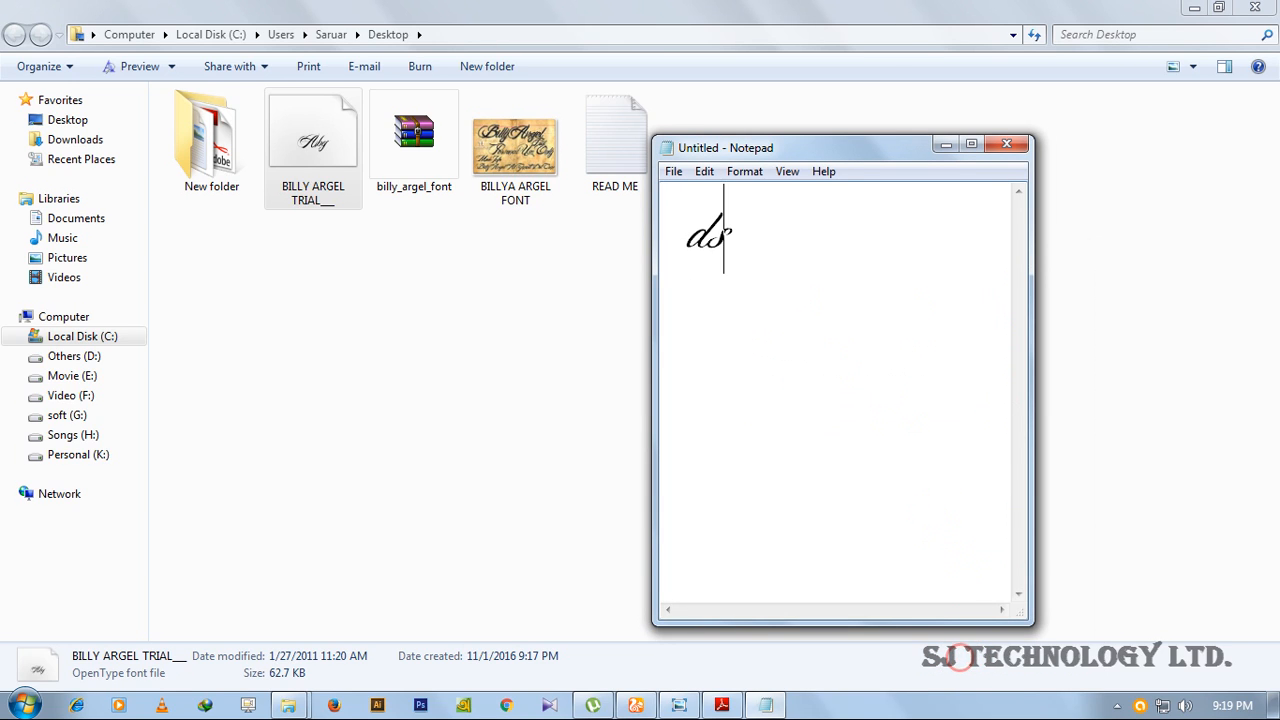
text(gbhbf)
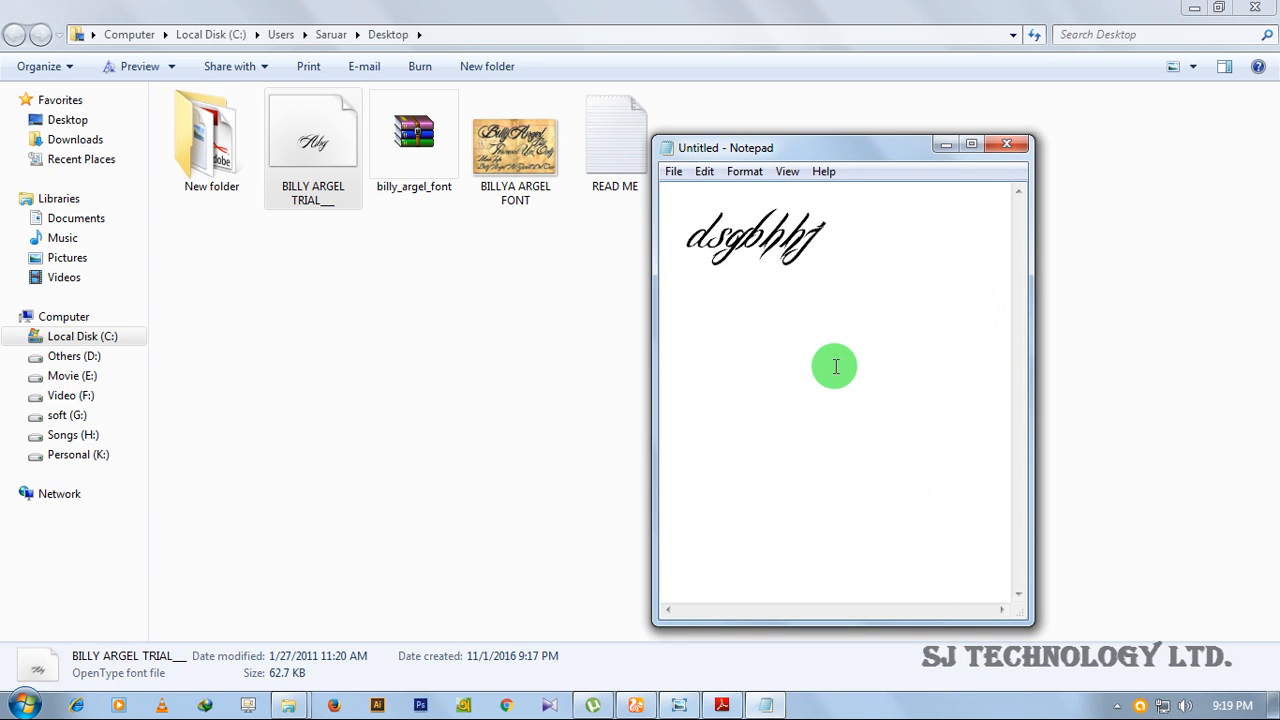
text(jh)
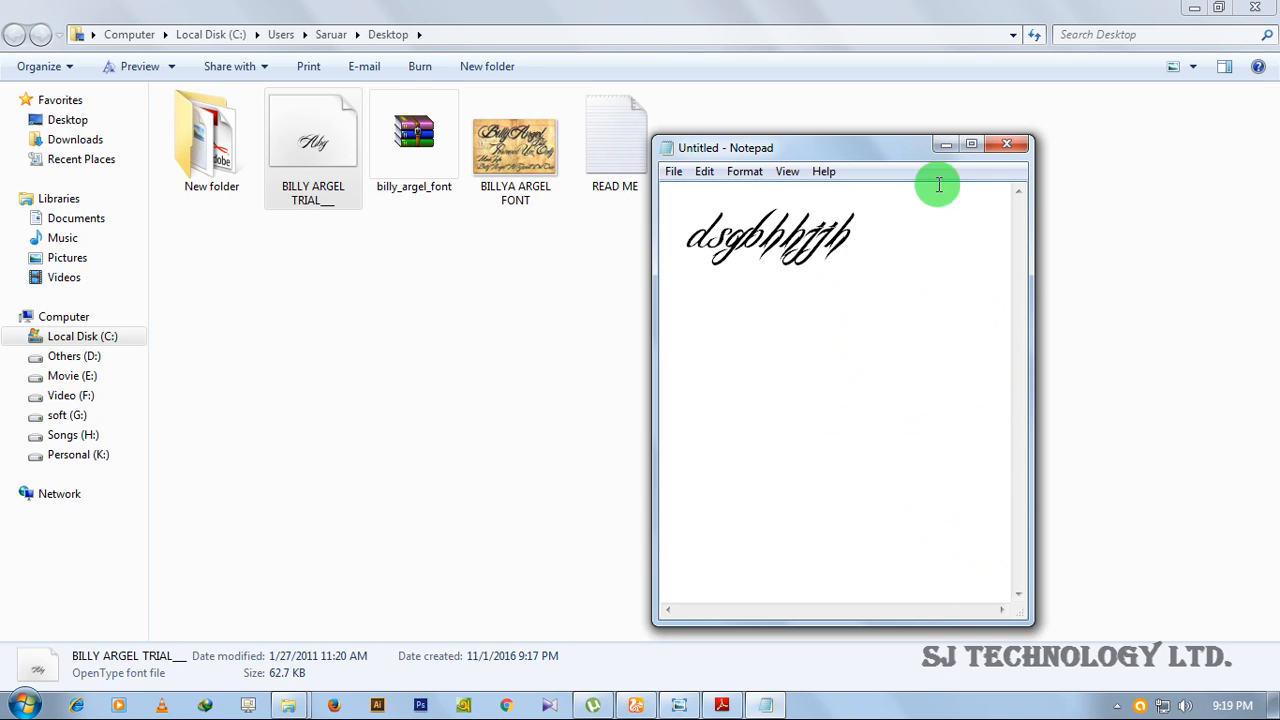
mouse_move(980, 238)
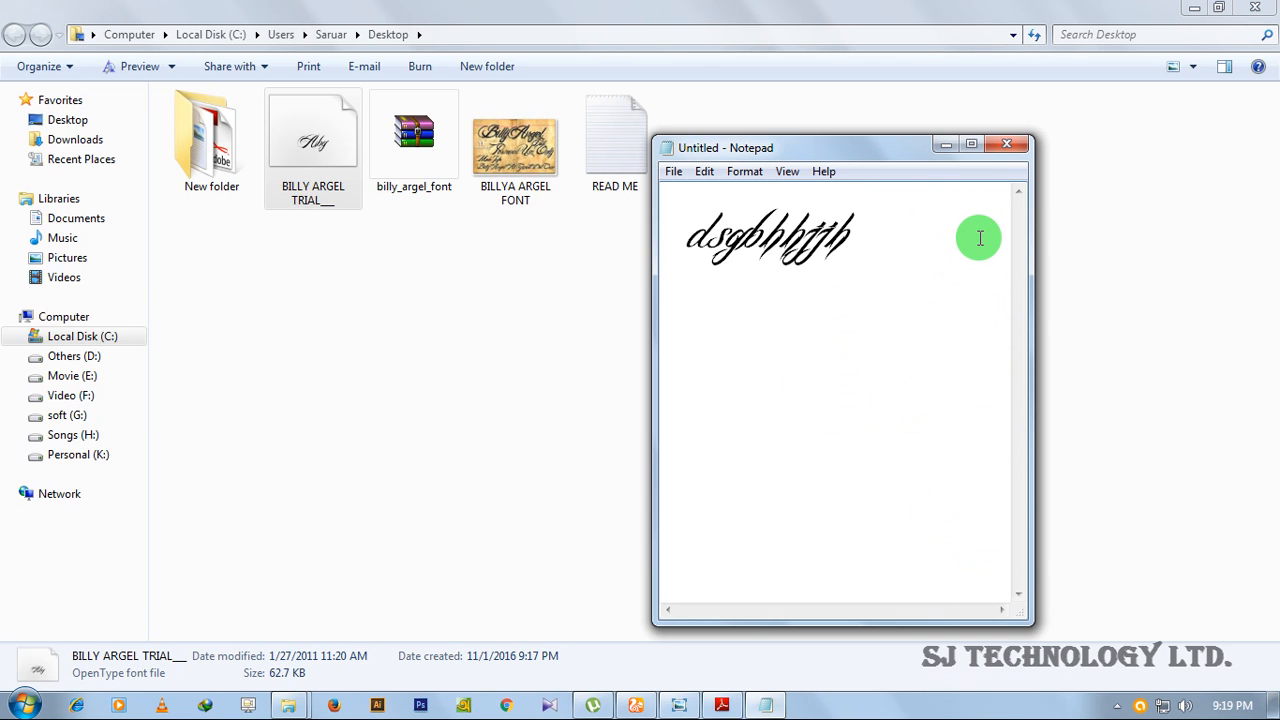